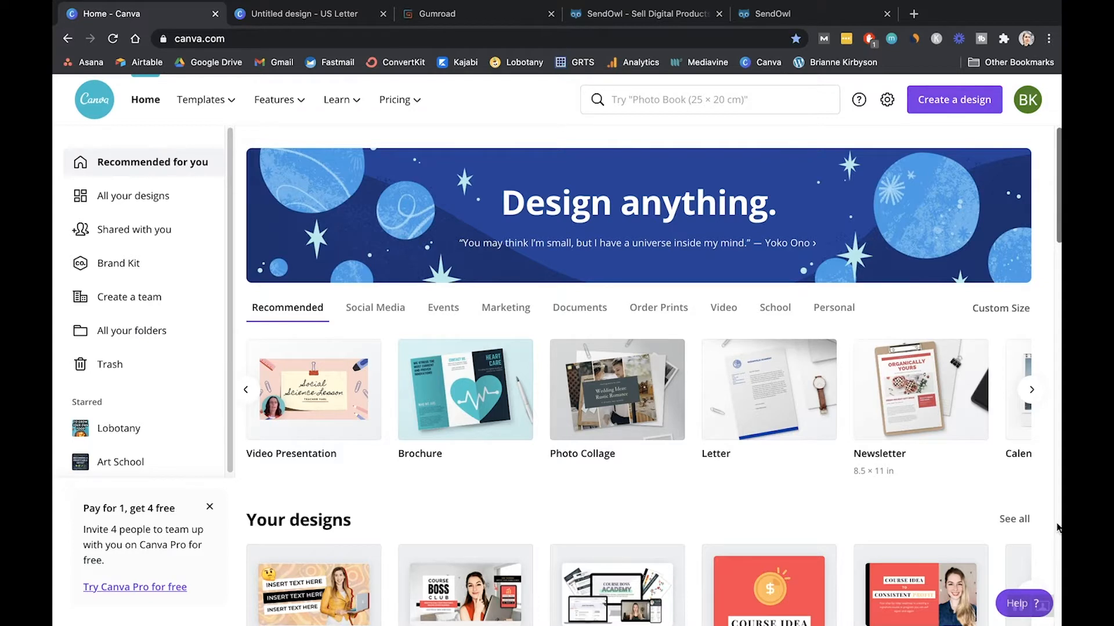
pyautogui.moveTo(920, 391)
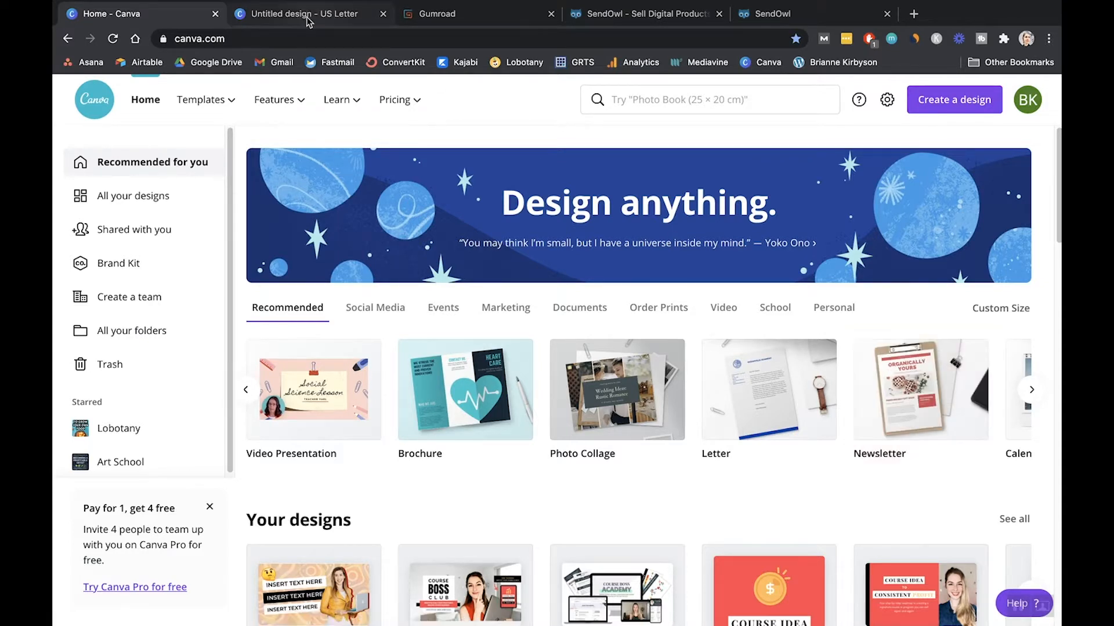
# Step: Switch to the blank US Letter design and browse the newsletter templates
pyautogui.click(306, 14)
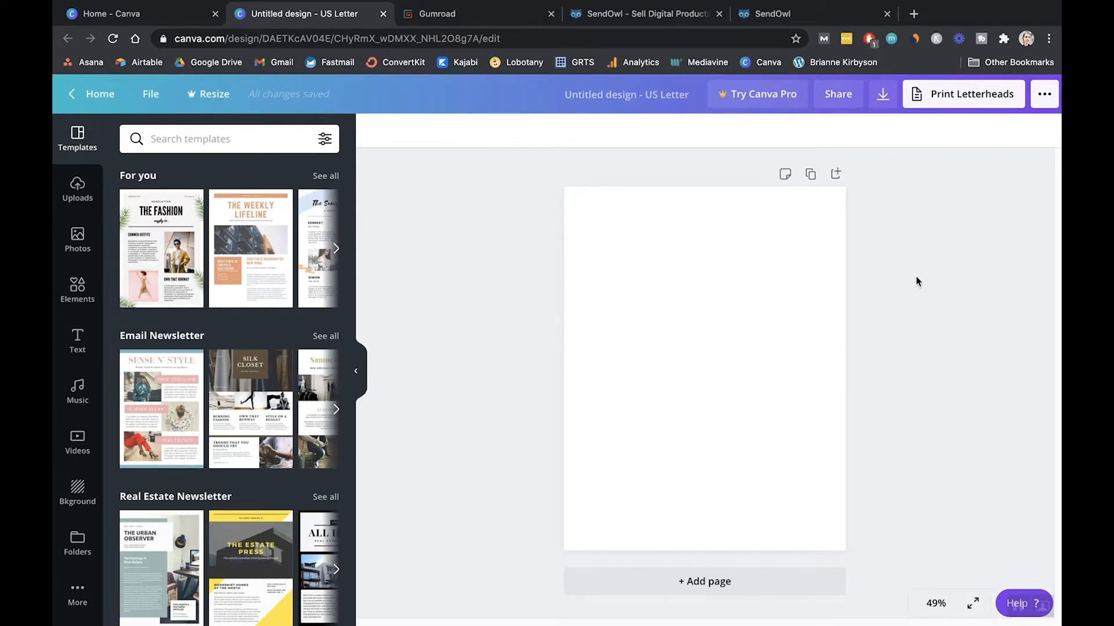
pyautogui.moveTo(334, 232)
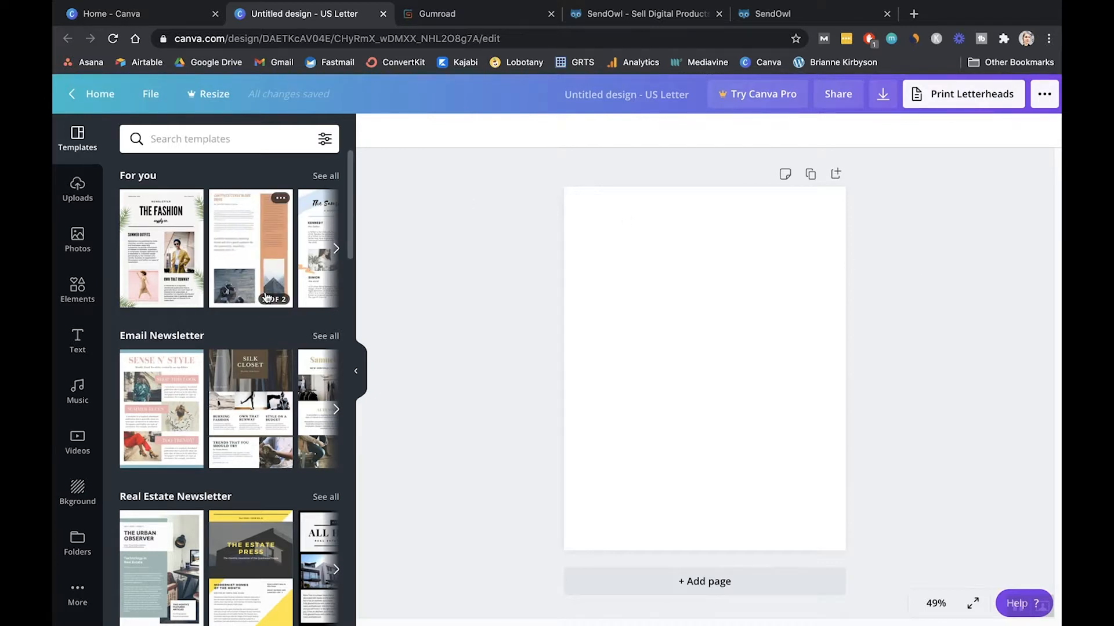
pyautogui.scroll(-3)
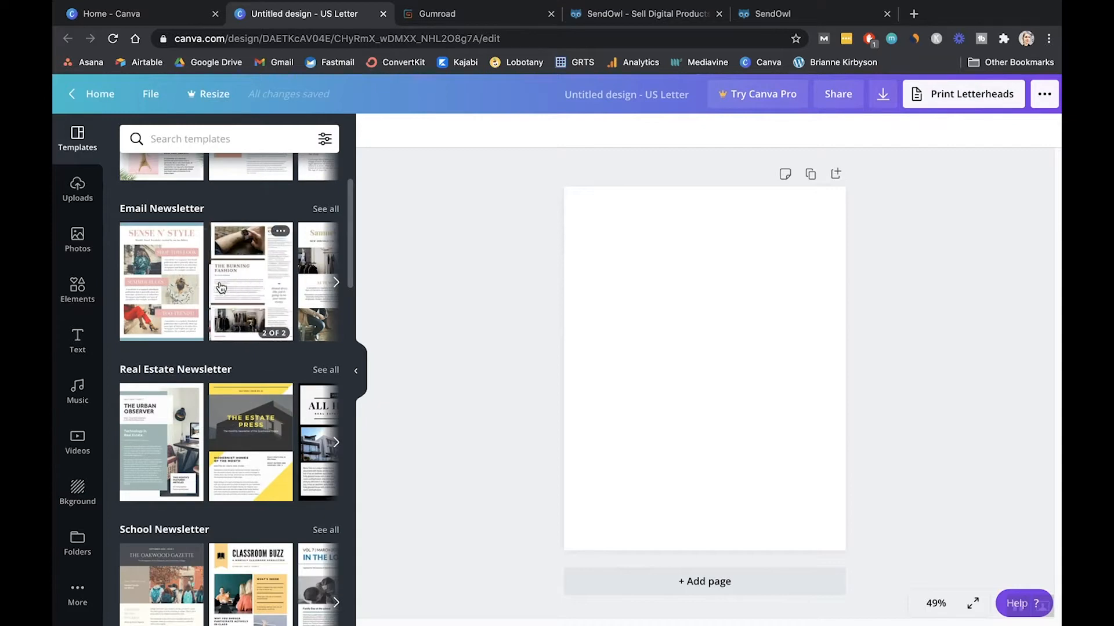
pyautogui.scroll(-3)
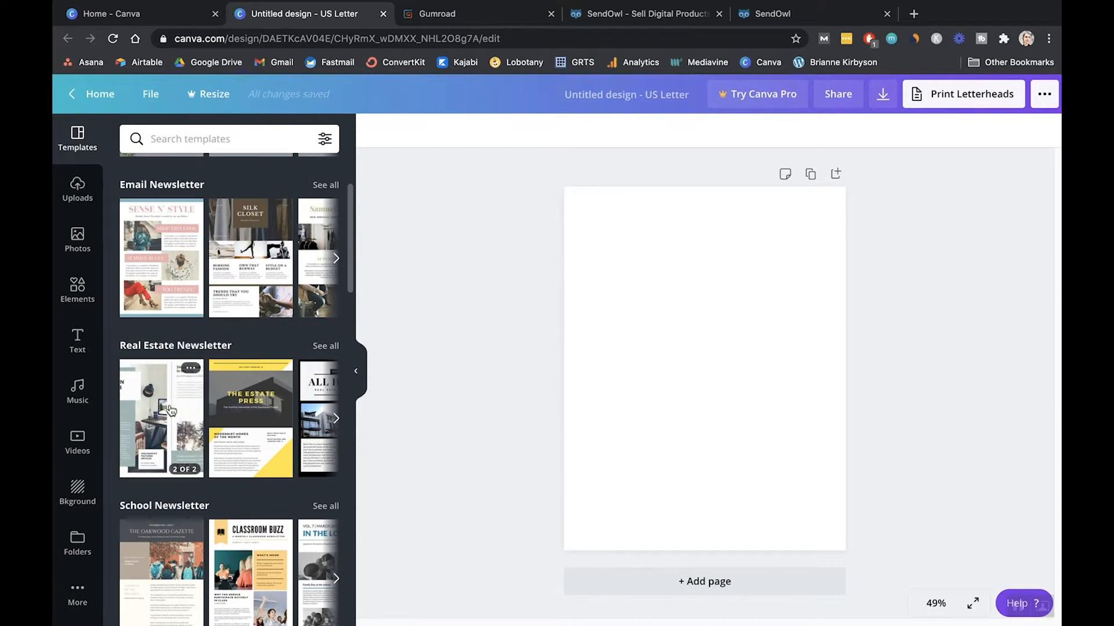
# Step: Apply both pages of the Blue and Cream Real Estate Newsletter template
pyautogui.click(162, 417)
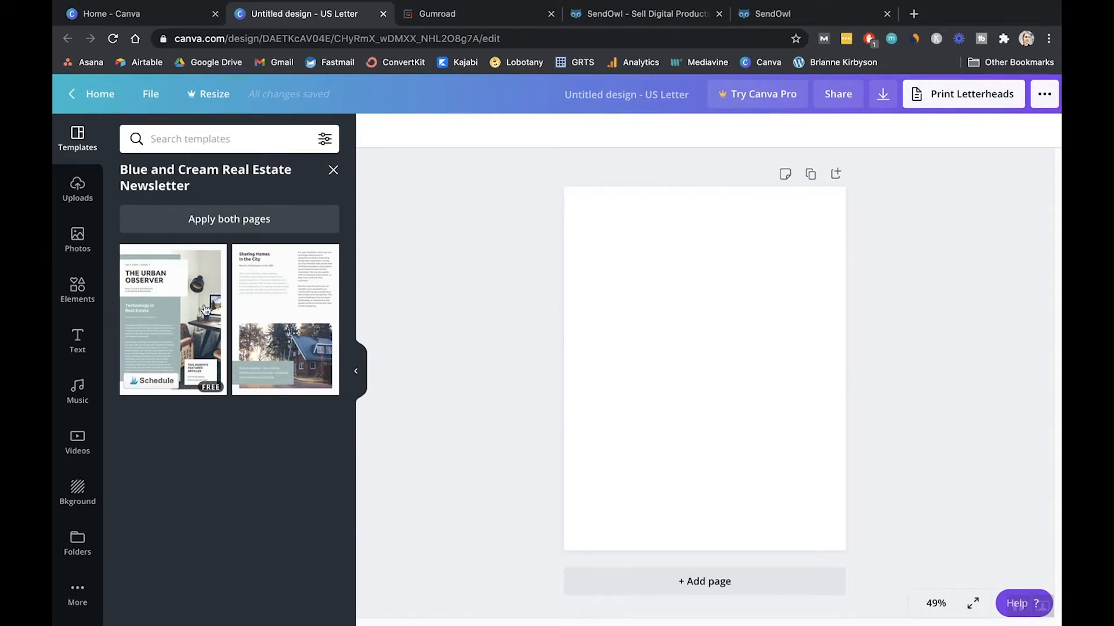
pyautogui.moveTo(223, 310)
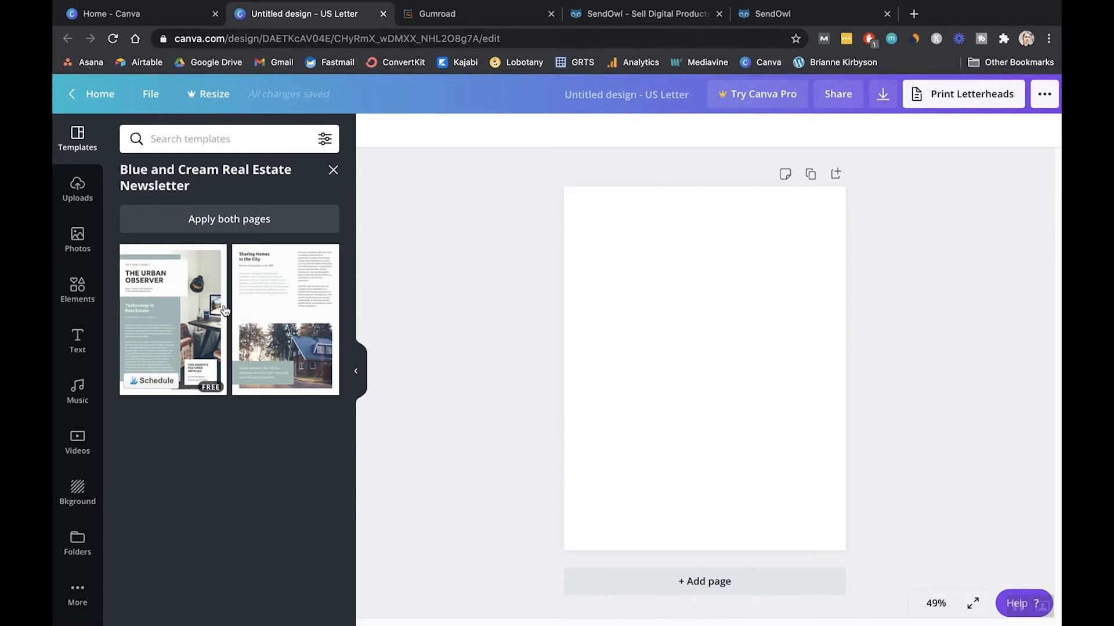
pyautogui.click(172, 321)
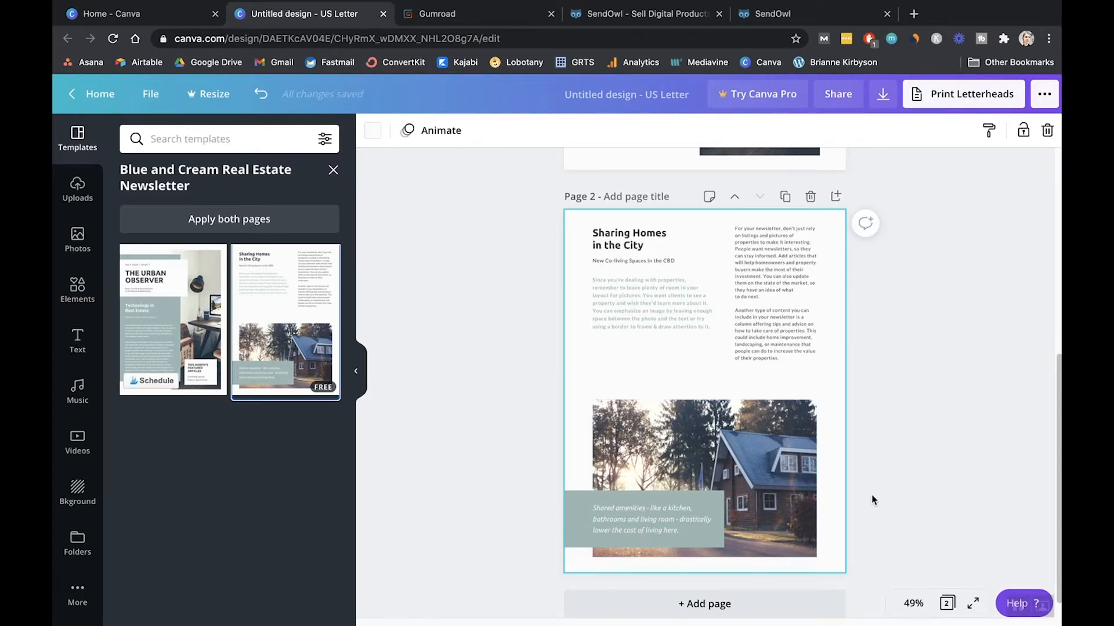
pyautogui.moveTo(896, 449)
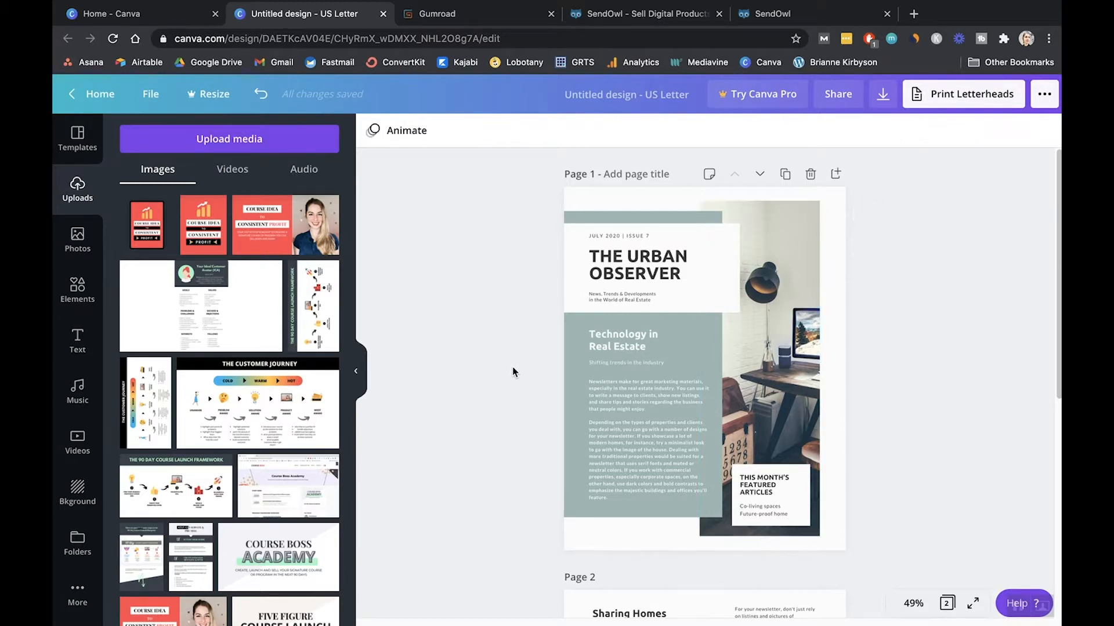
# Step: Download all 2 pages as a PDF Print file, Untitled design.pdf
pyautogui.click(883, 94)
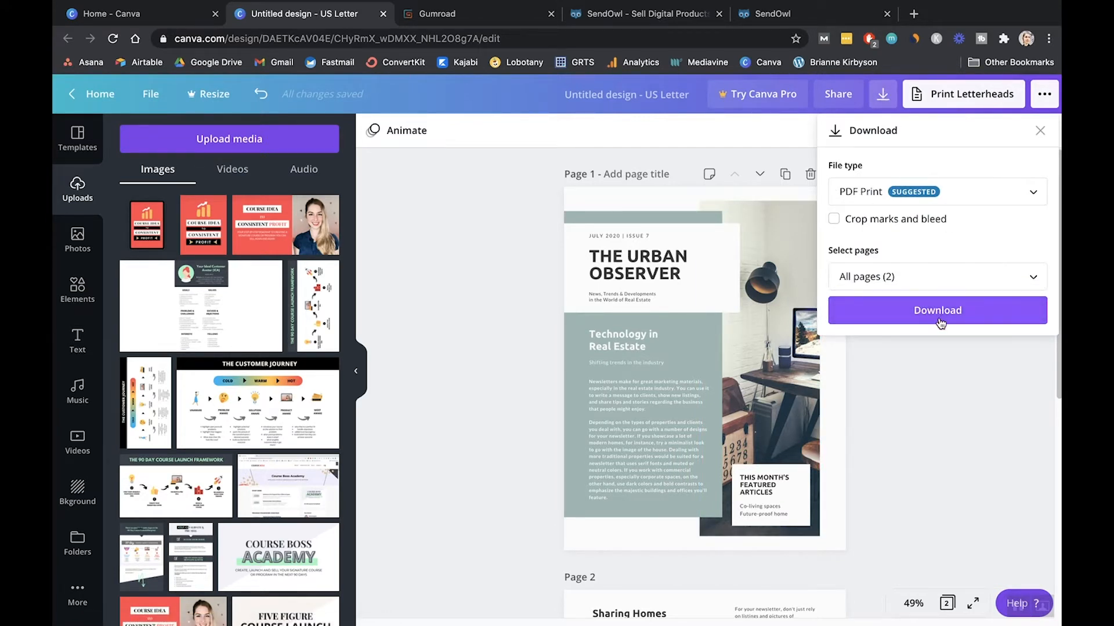
pyautogui.click(937, 311)
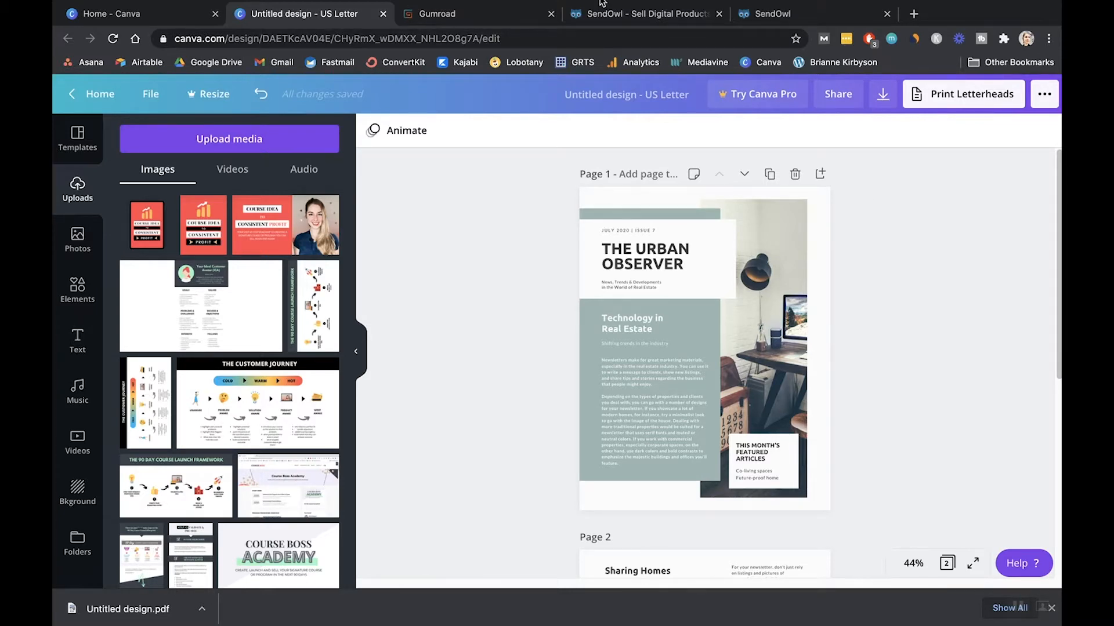
# Step: Switch to SendOwl and view the dashboard showing $45.00 income
pyautogui.click(651, 13)
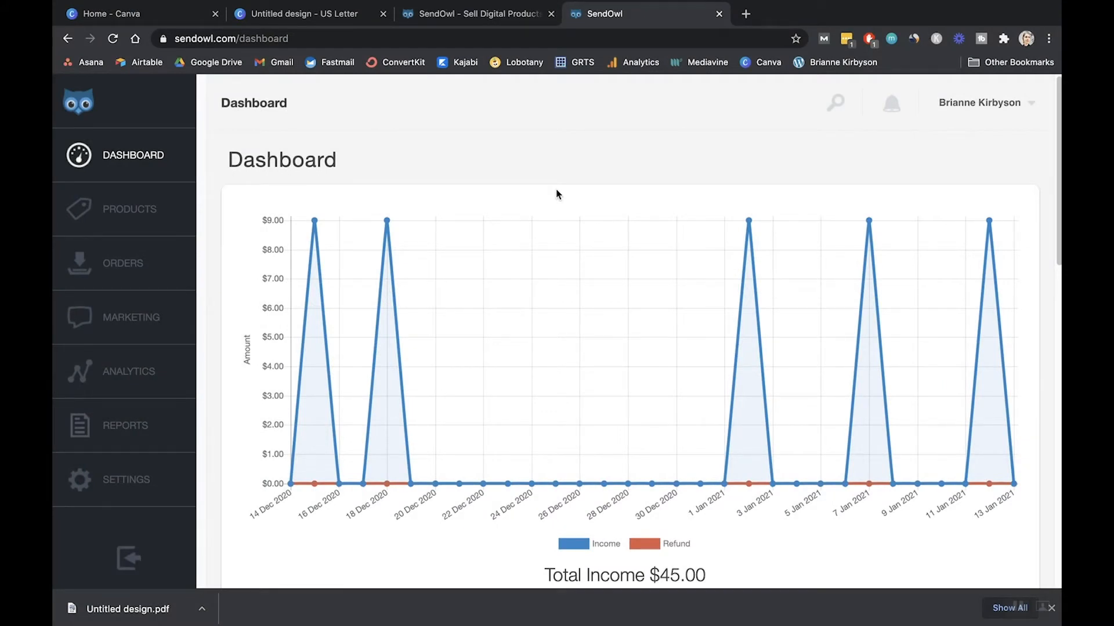
pyautogui.moveTo(329, 183)
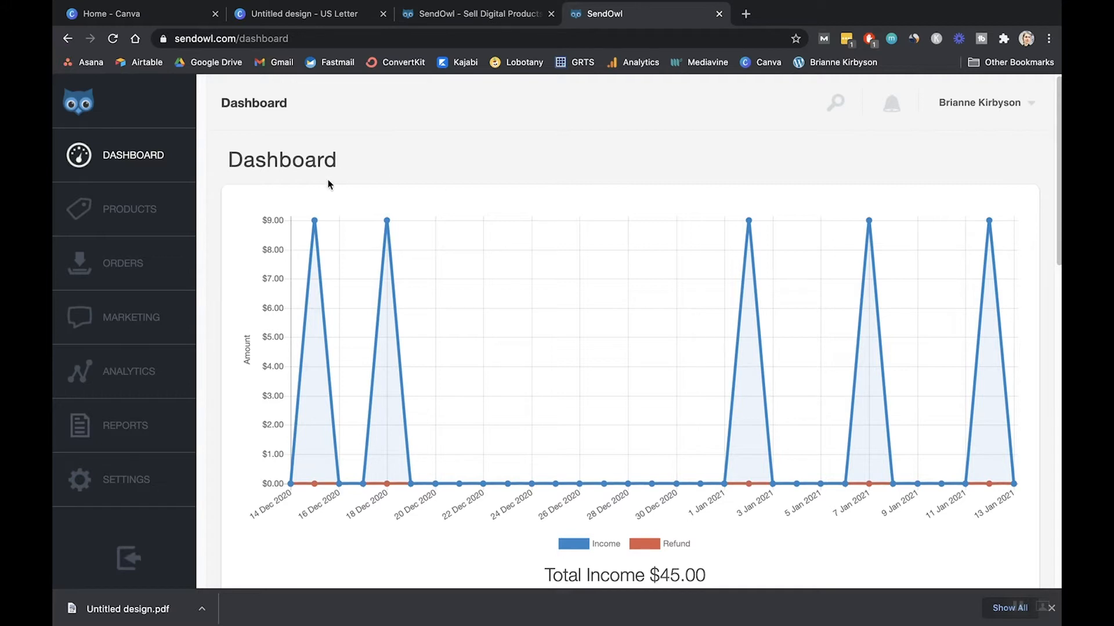
pyautogui.moveTo(142, 215)
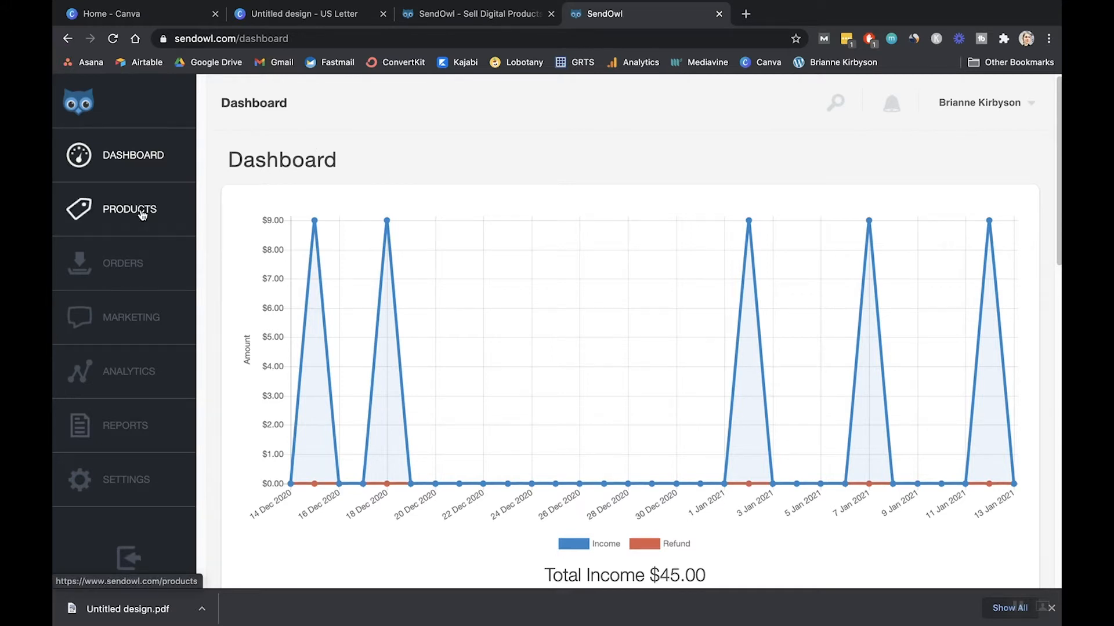
# Step: Add digital product 'Test Ebook' with Untitled design.pdf uploaded, priced at 10
pyautogui.click(130, 209)
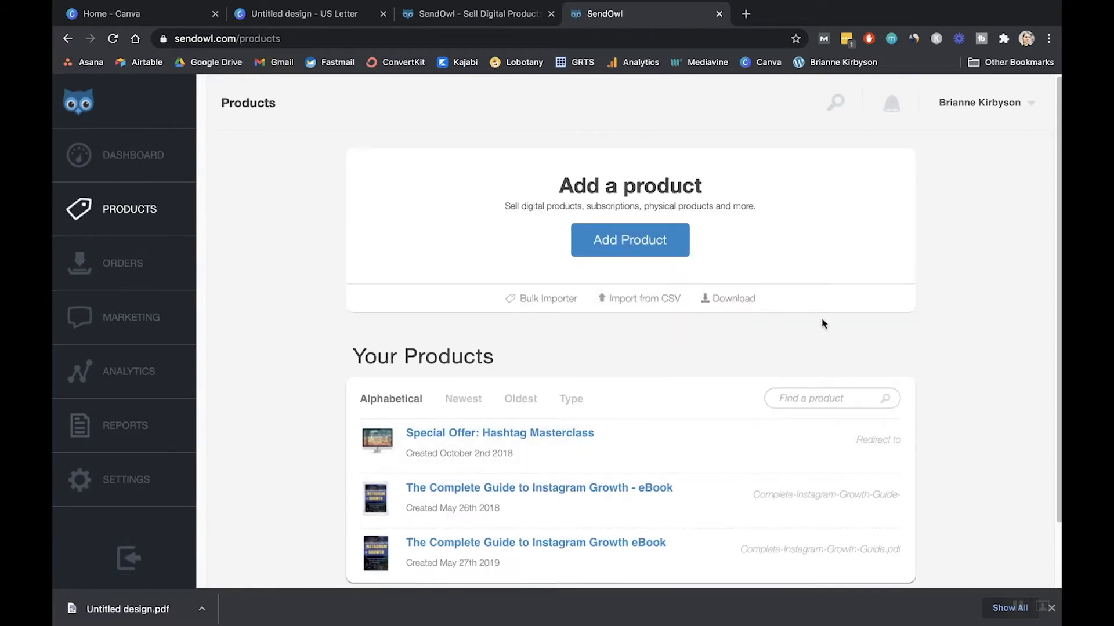
pyautogui.click(630, 240)
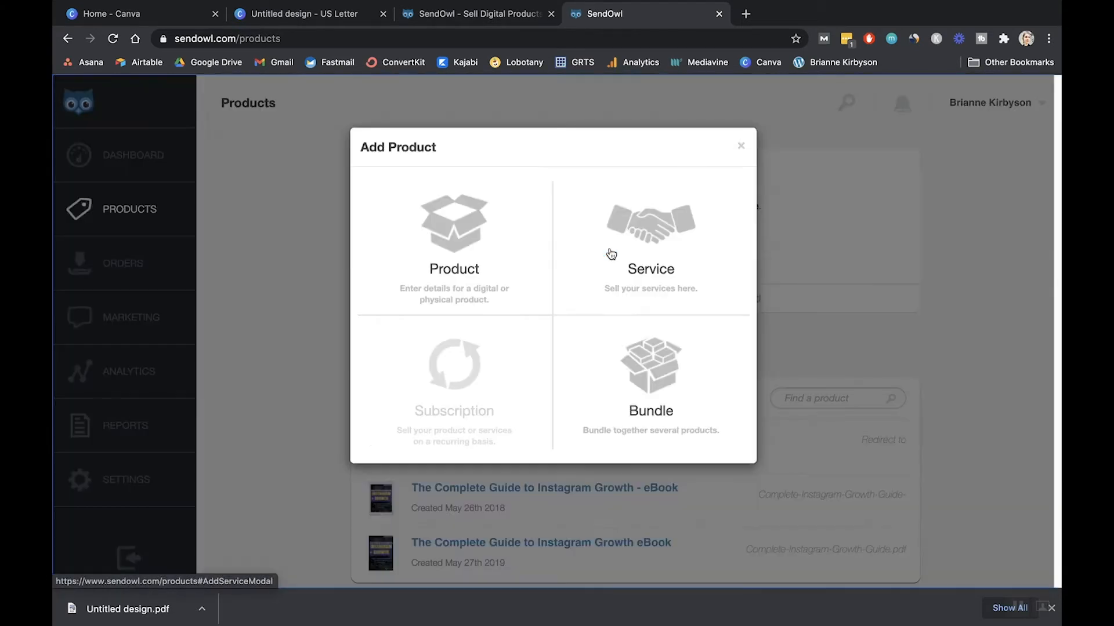
pyautogui.moveTo(455, 235)
pyautogui.write('Test')
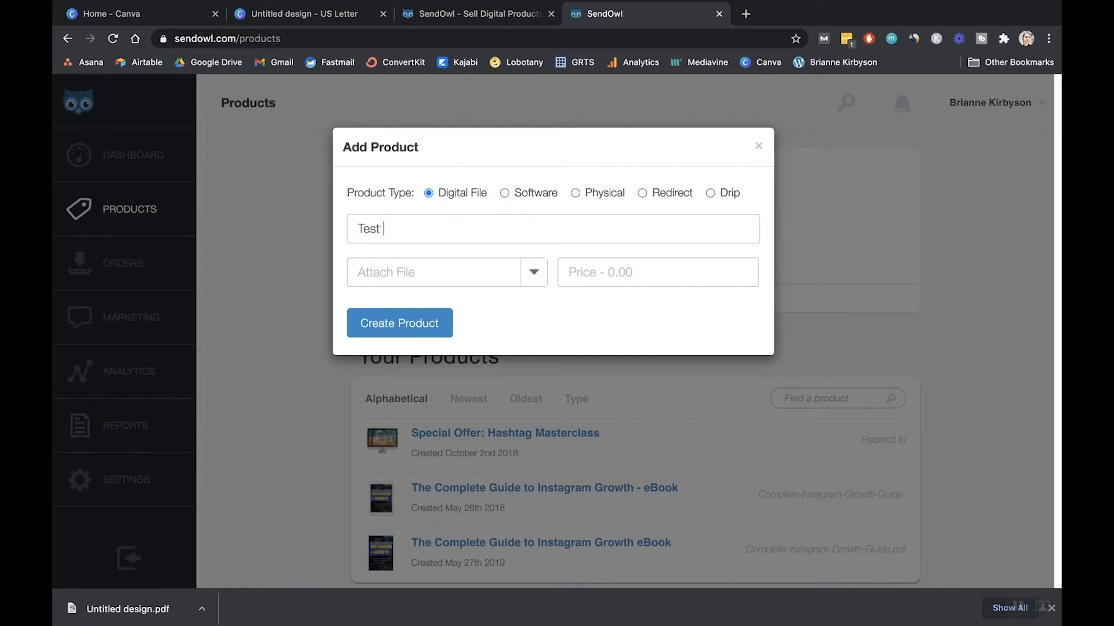
pyautogui.write('Ebook')
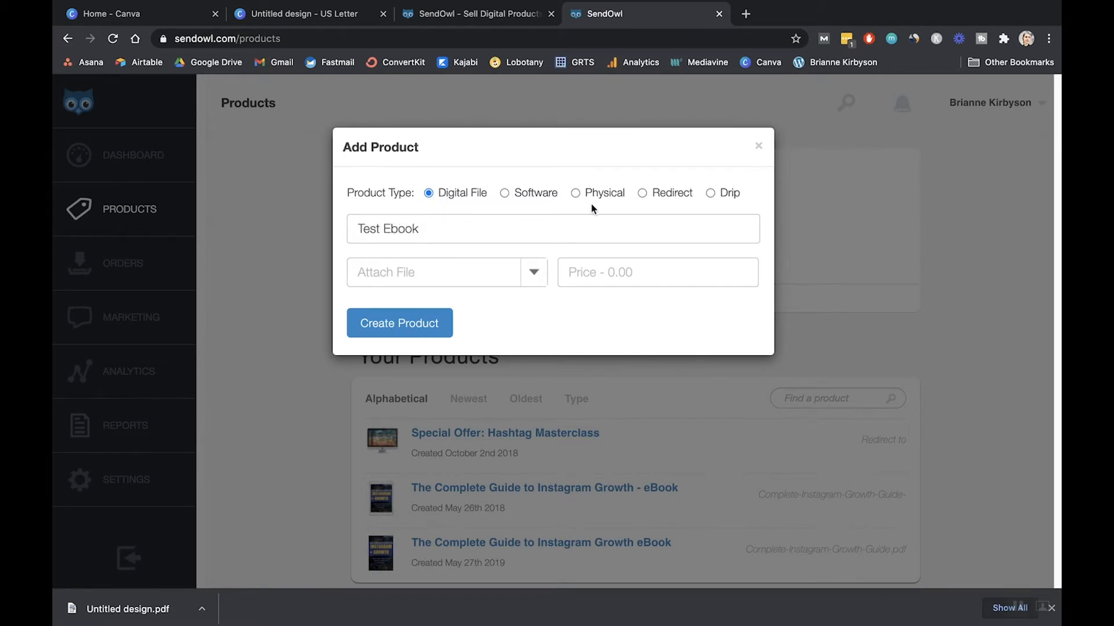
pyautogui.click(534, 273)
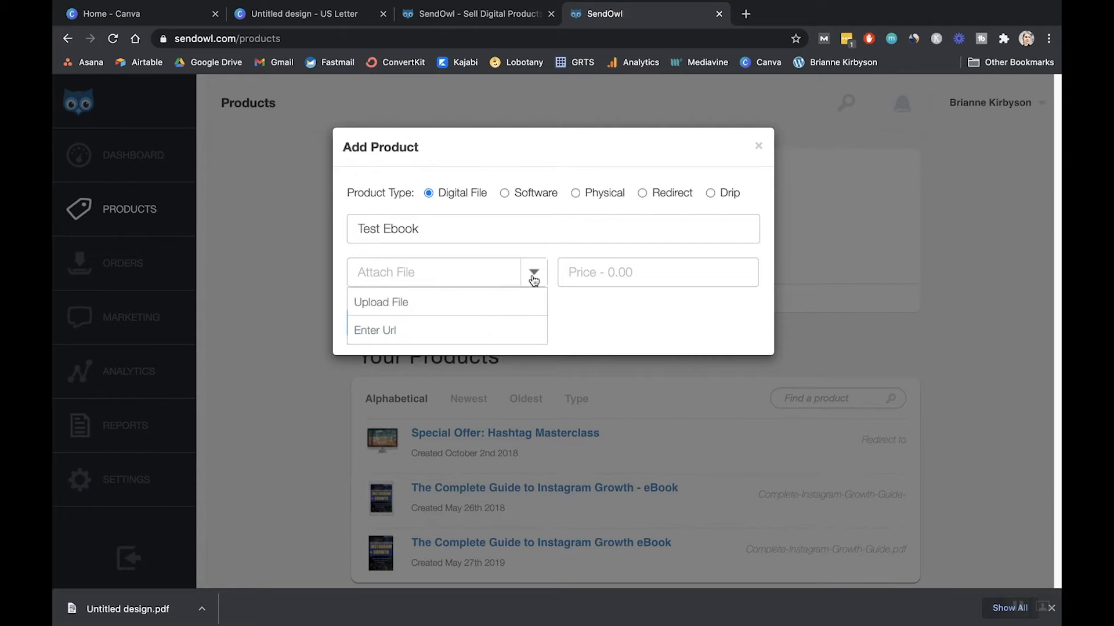
pyautogui.click(381, 302)
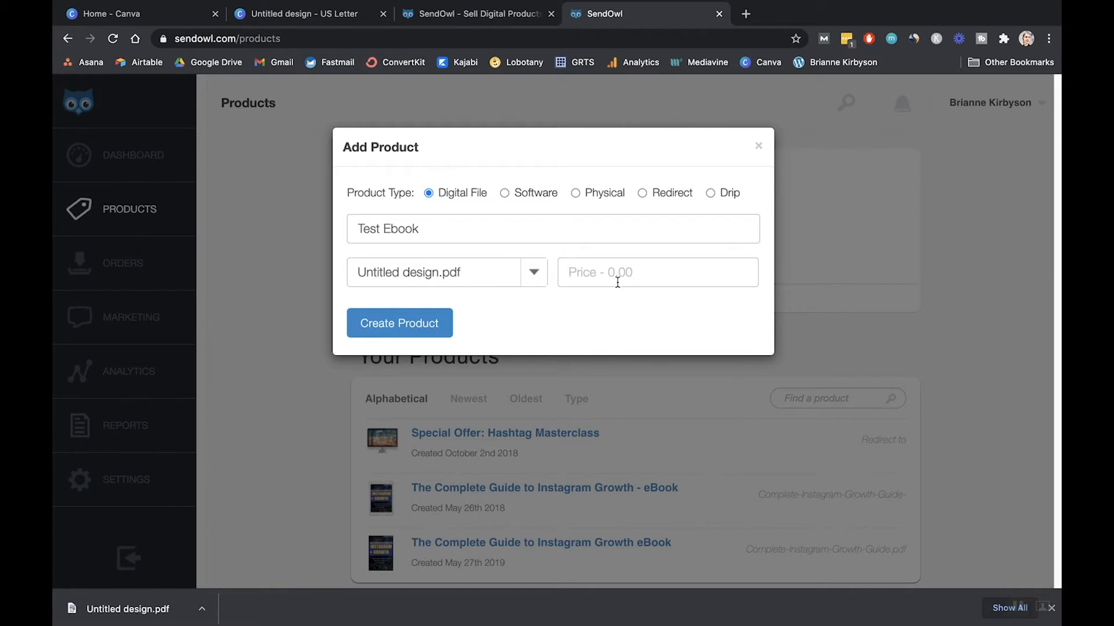
pyautogui.write('10')
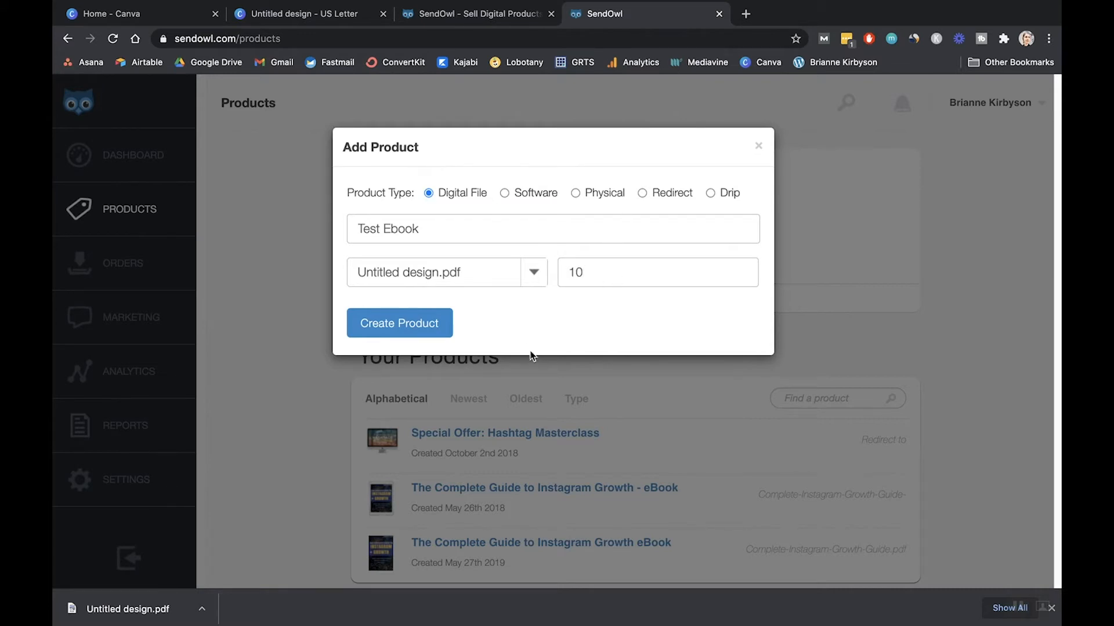
pyautogui.click(399, 324)
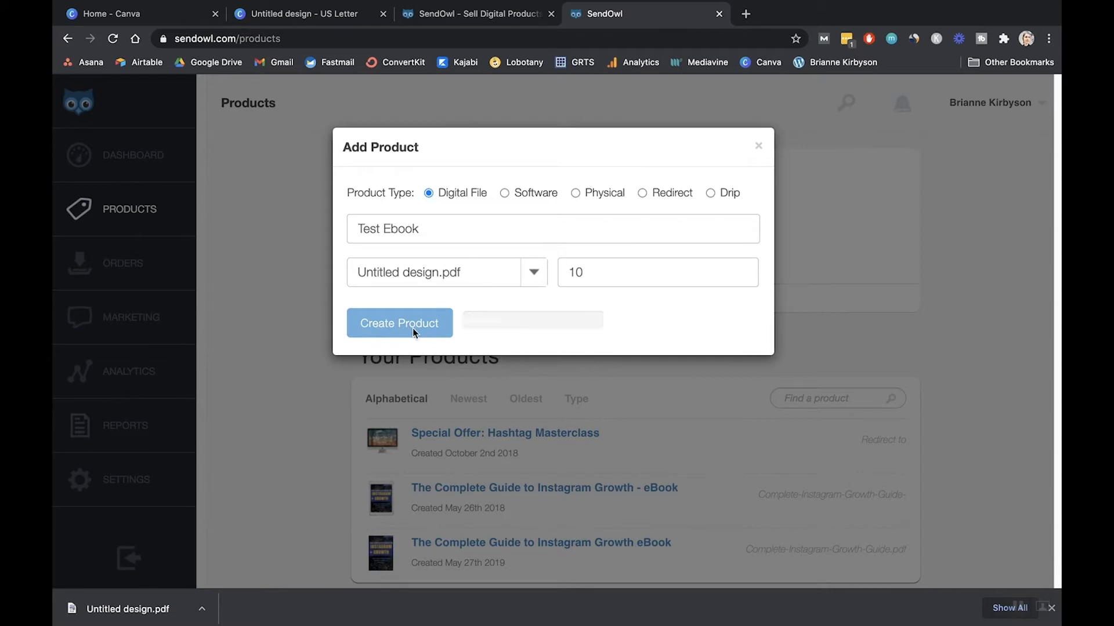
# Step: Open Test Ebook's Quick Sell checkout link and return to the products list
pyautogui.click(400, 323)
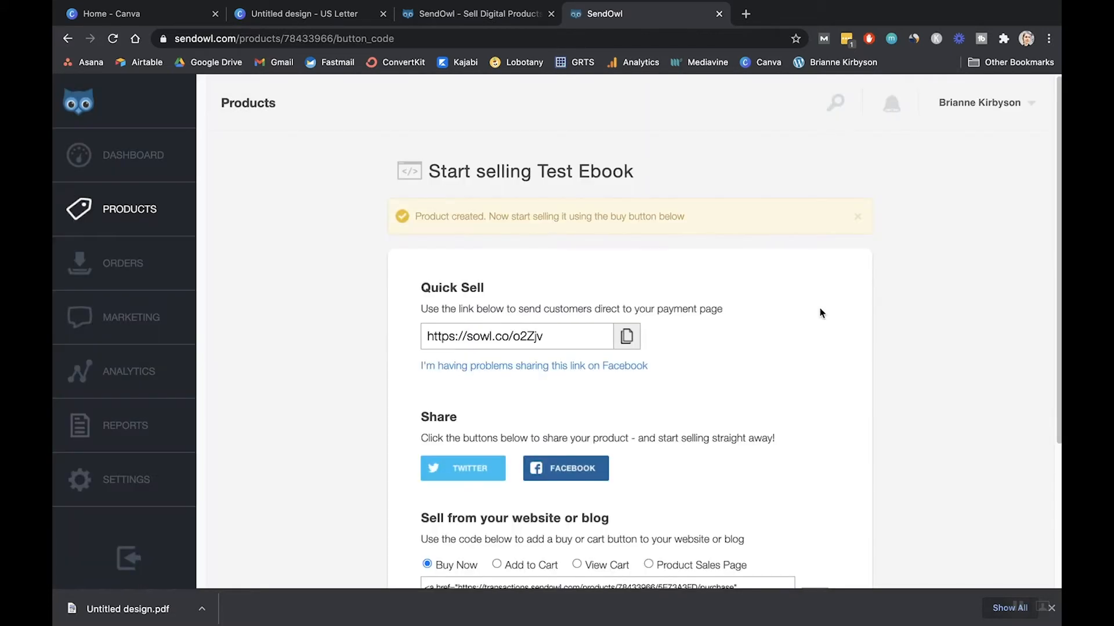
pyautogui.moveTo(518, 351)
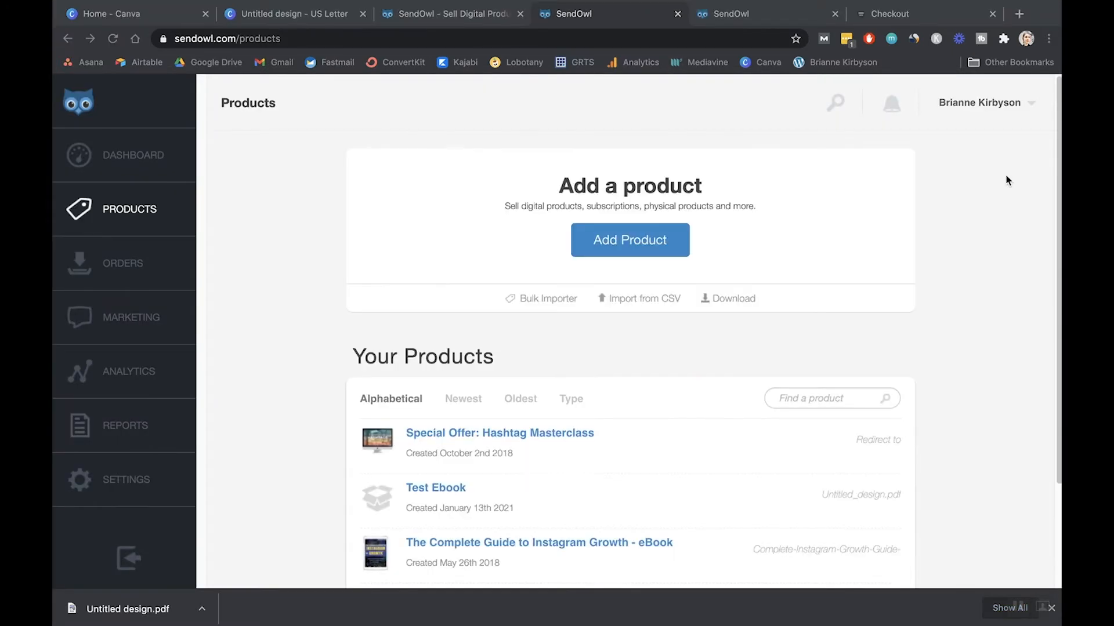
pyautogui.moveTo(1018, 201)
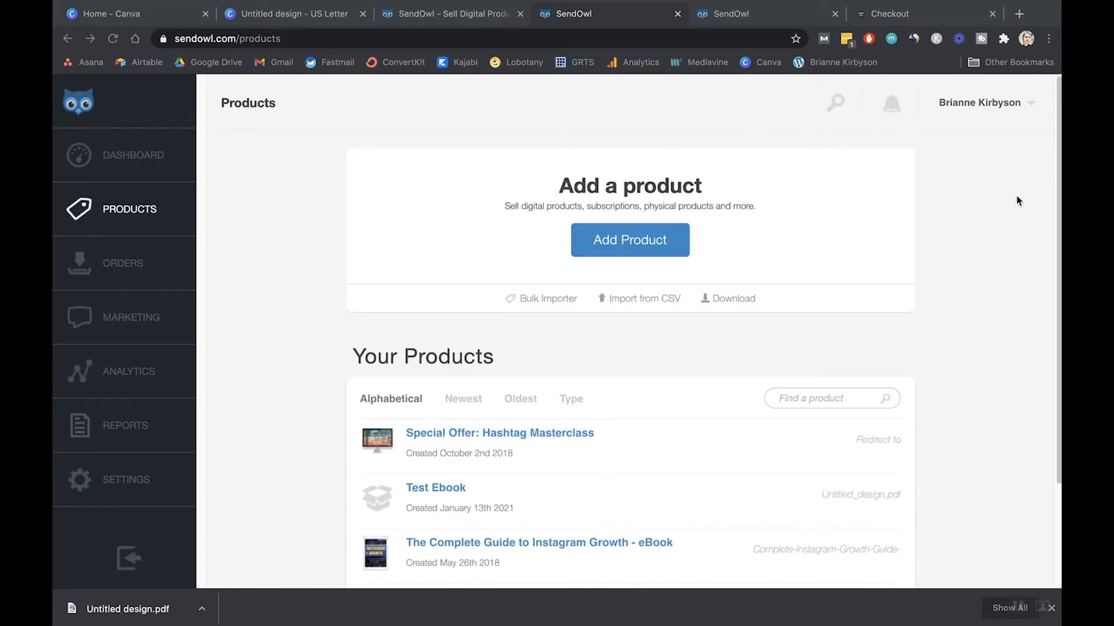
pyautogui.moveTo(903, 348)
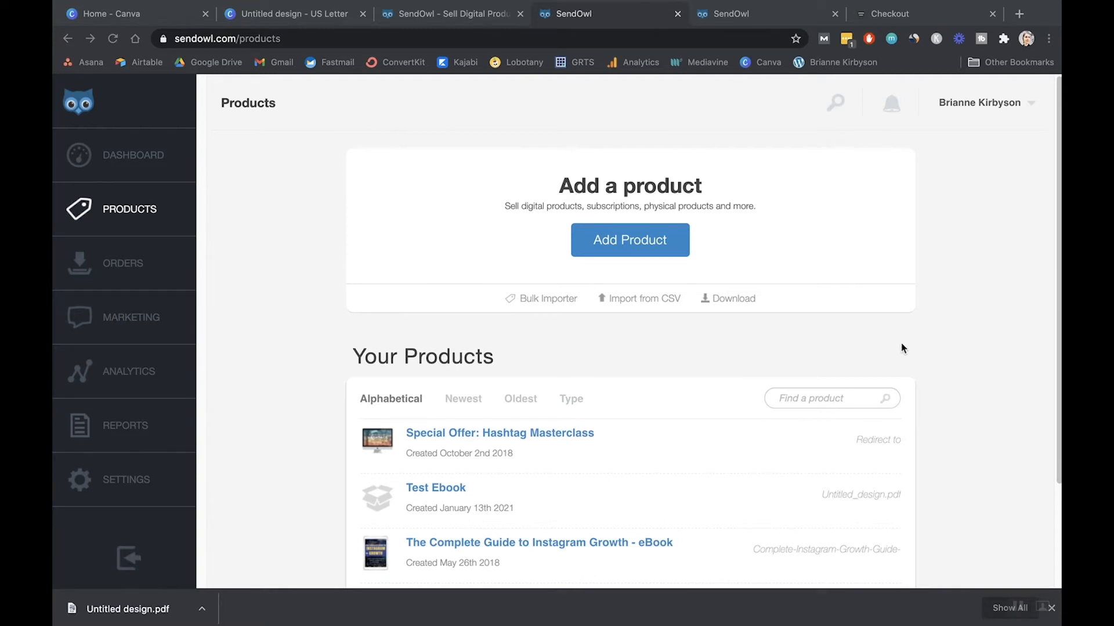
pyautogui.moveTo(991, 481)
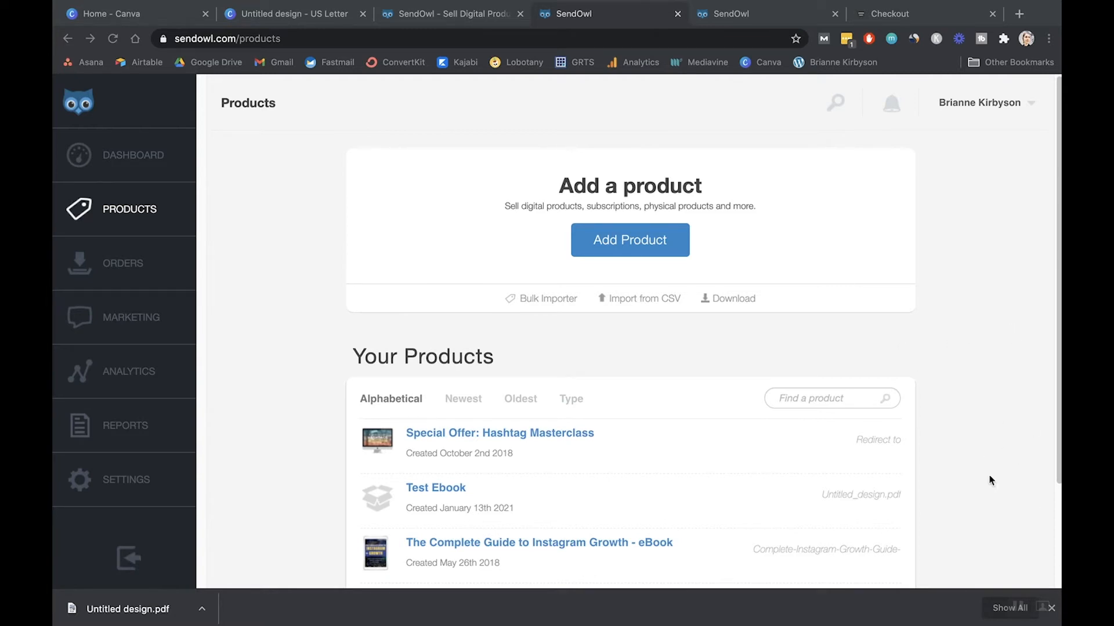
pyautogui.moveTo(1035, 300)
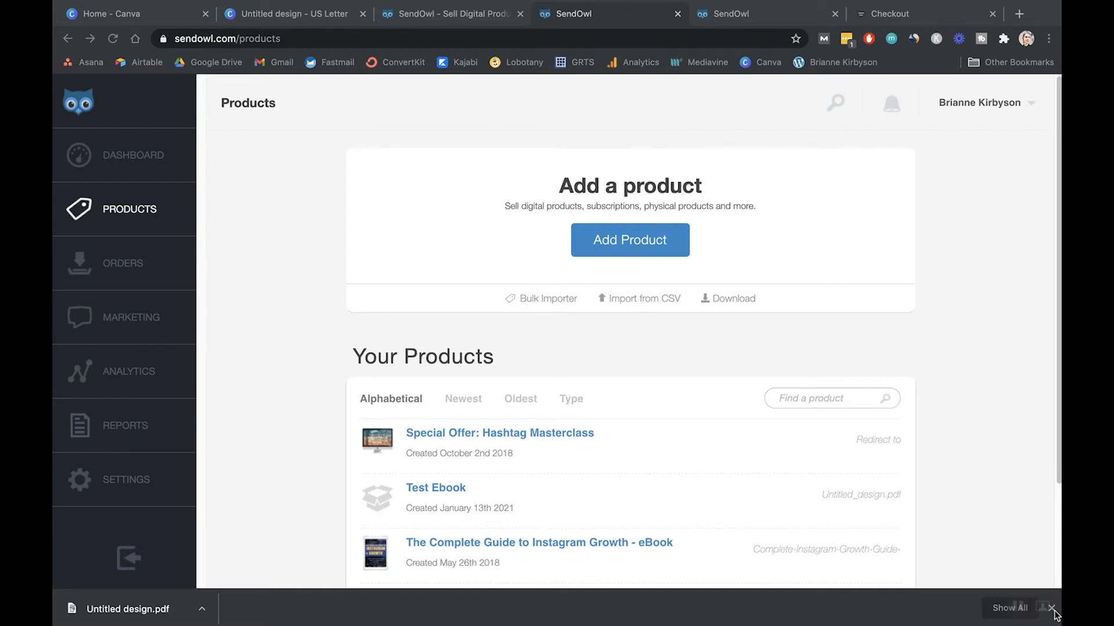
# Step: Save the Instagram Growth eBook's sales page image and description details
pyautogui.scroll(-3)
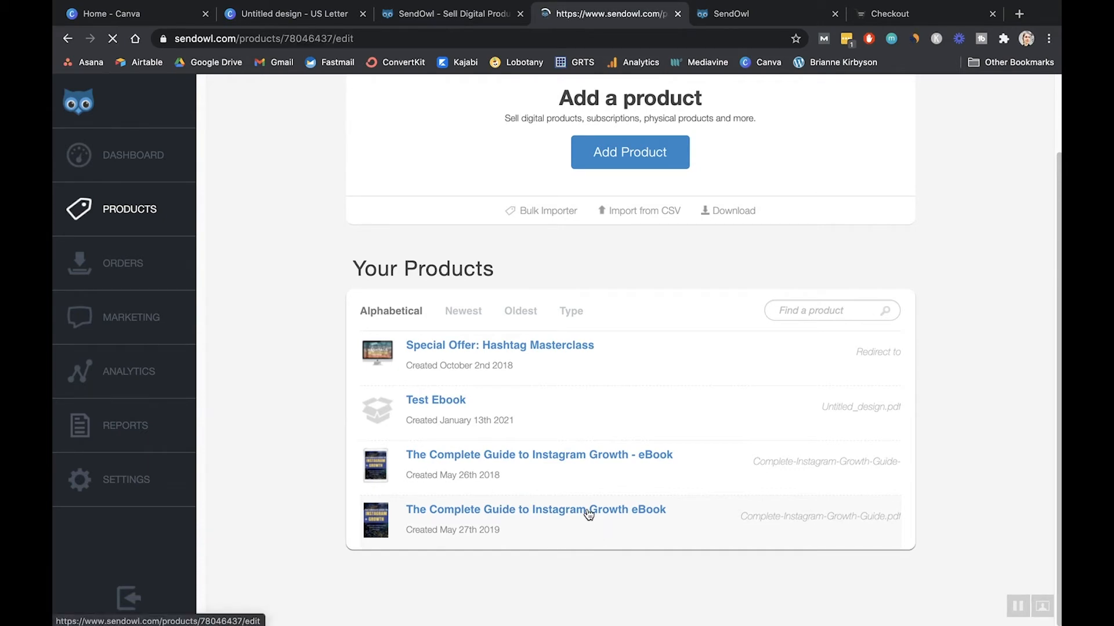
pyautogui.click(536, 510)
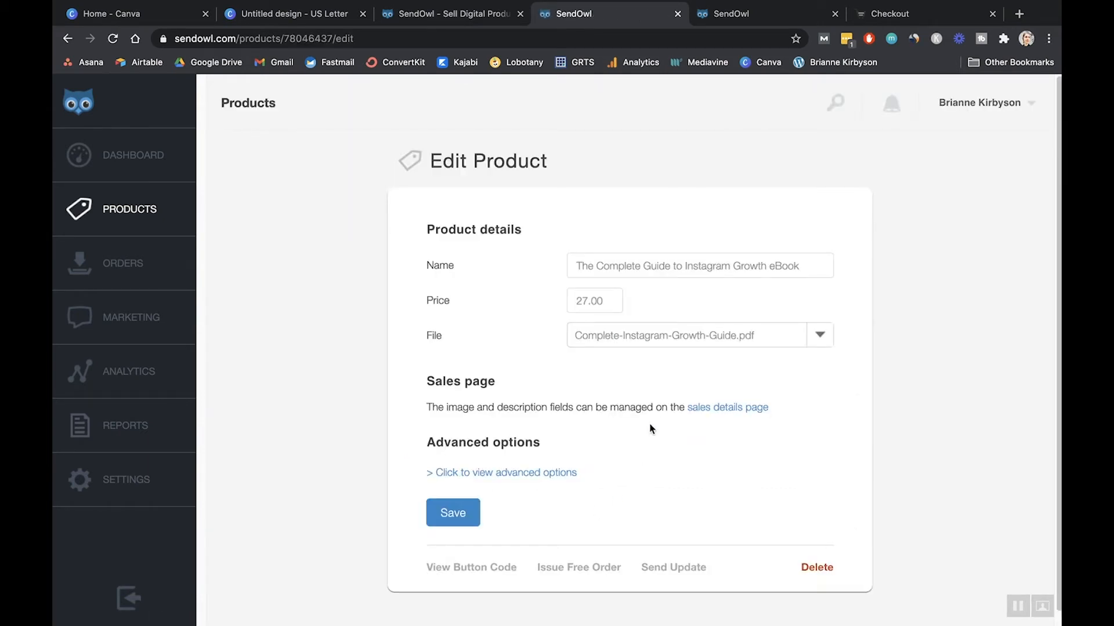
pyautogui.moveTo(713, 414)
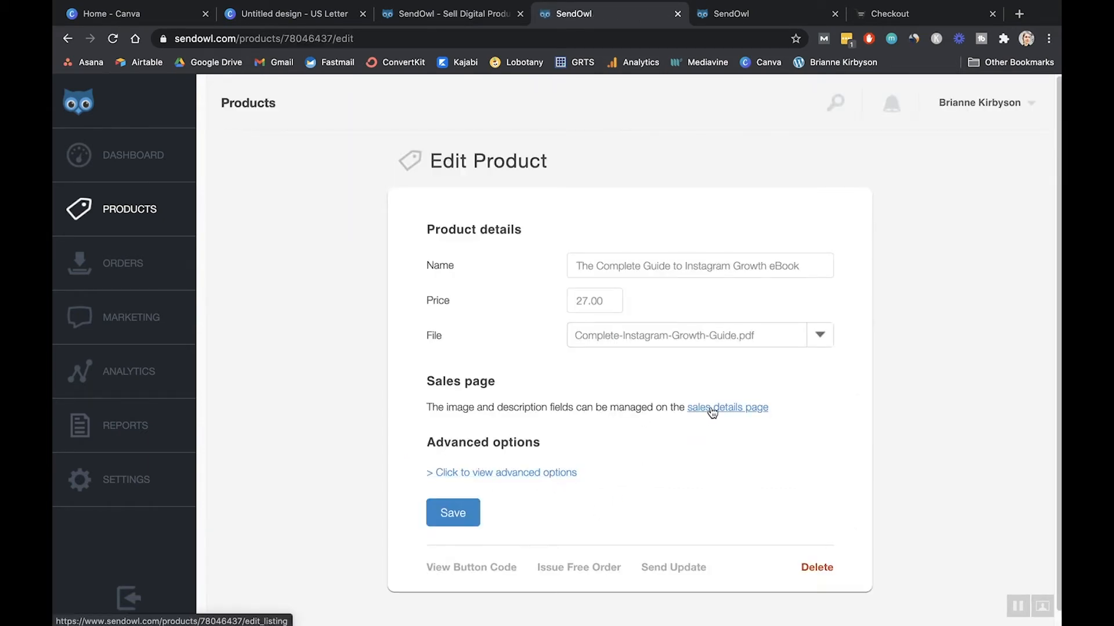
pyautogui.click(728, 408)
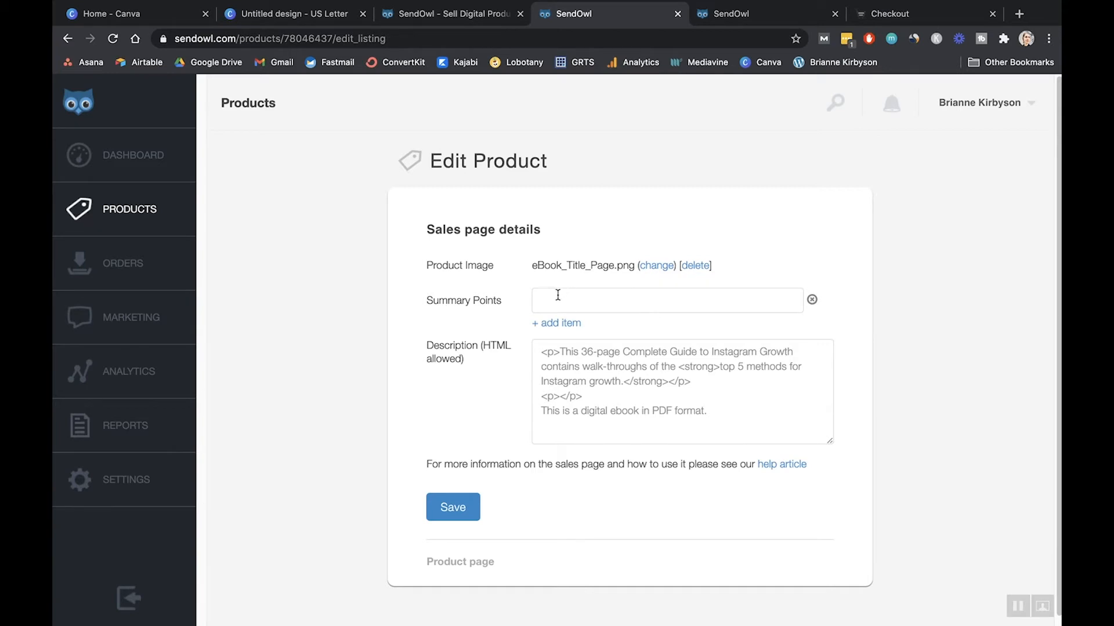
pyautogui.moveTo(696, 419)
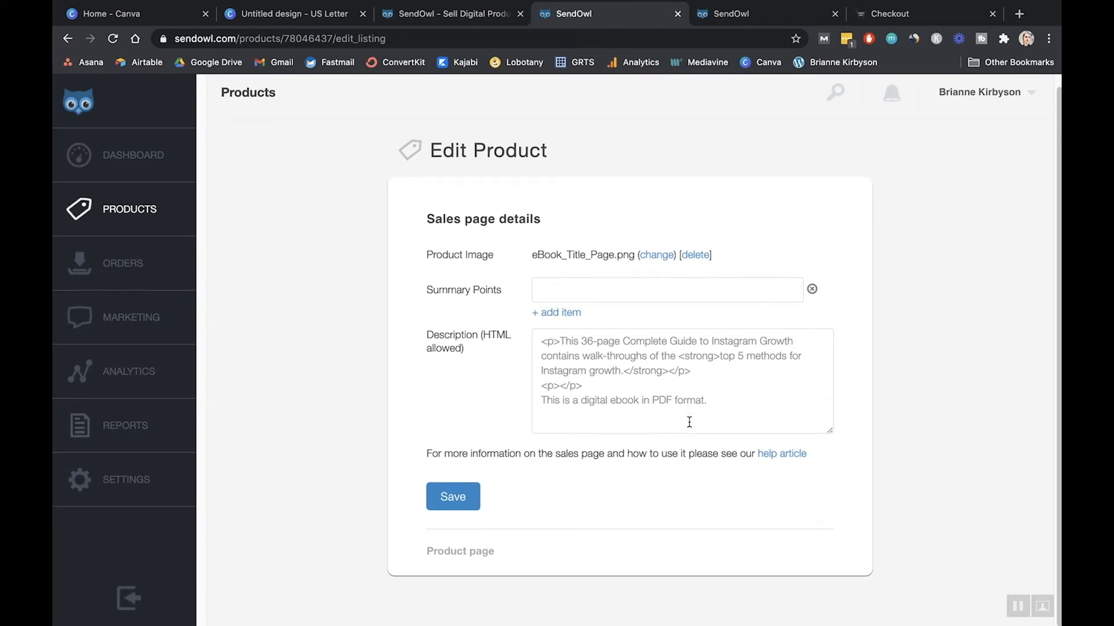
pyautogui.click(452, 496)
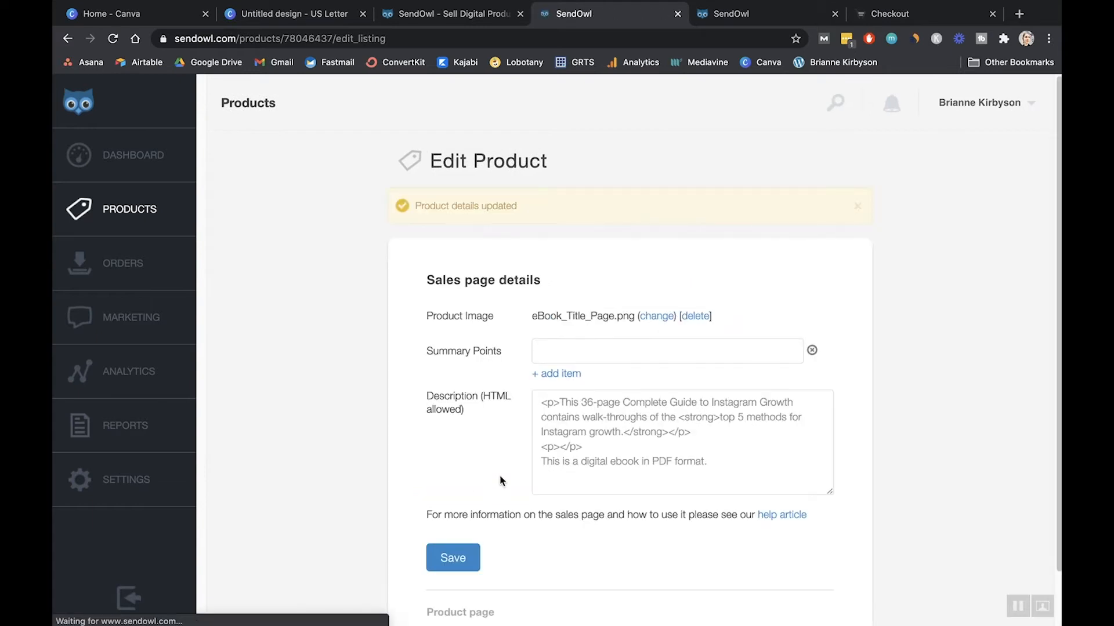
pyautogui.scroll(-3)
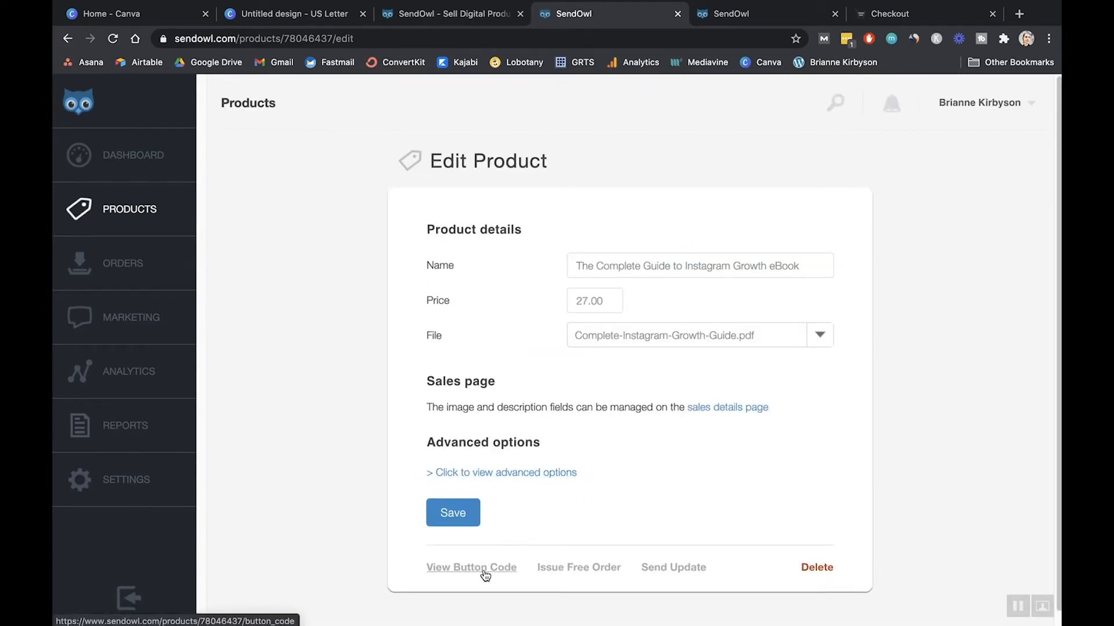
# Step: Preview the eBook's Product Sales Page and $27 Buy Now checkout, then close it
pyautogui.click(472, 567)
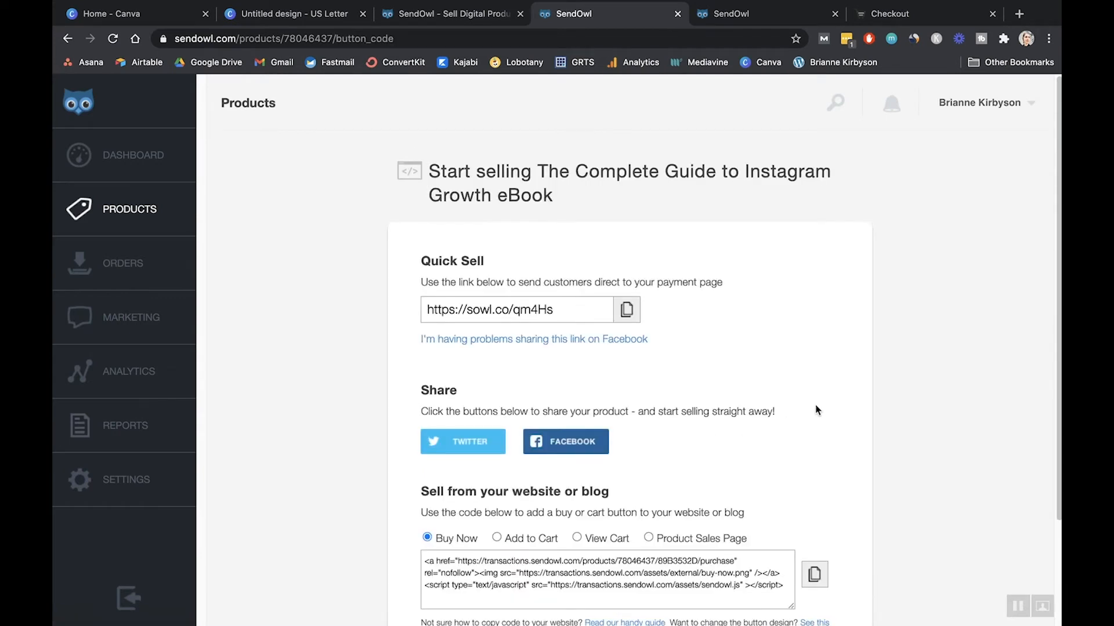
pyautogui.scroll(-3)
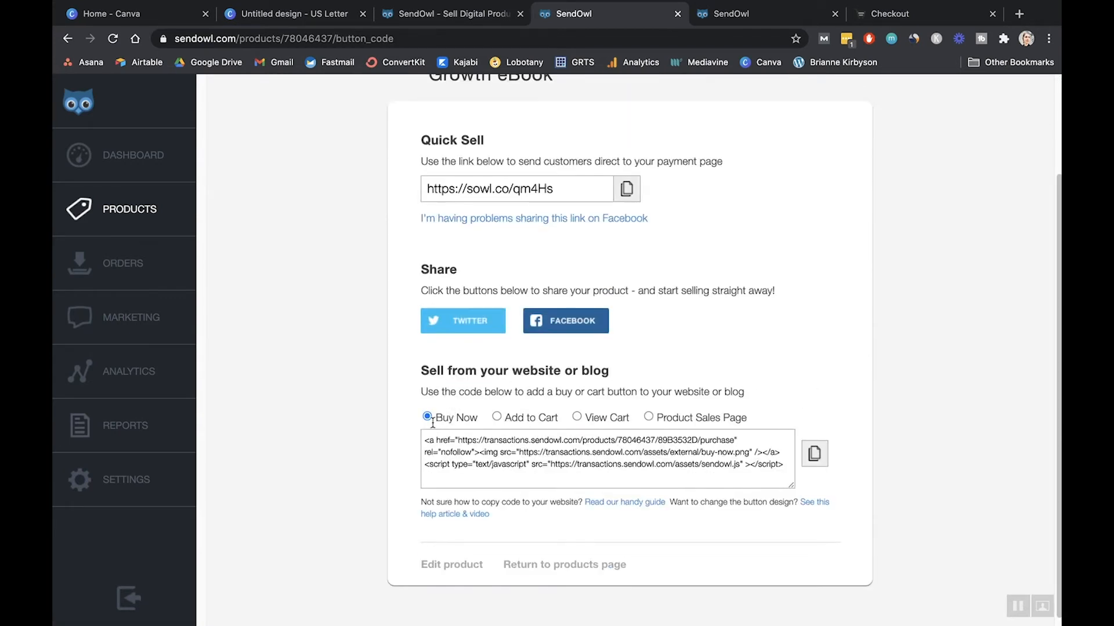
pyautogui.click(648, 418)
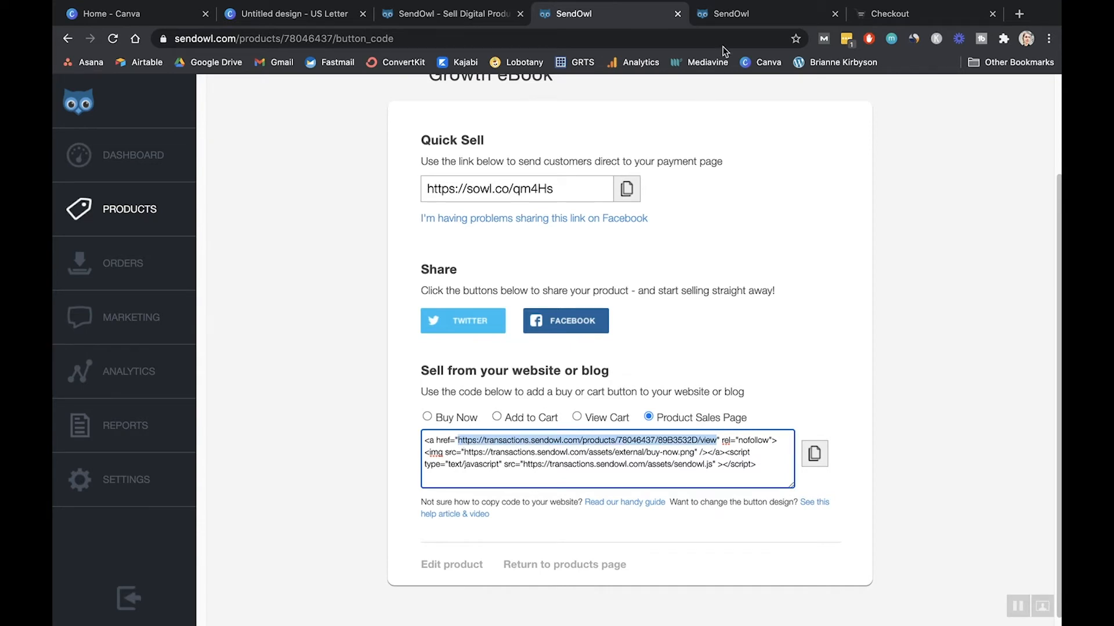
pyautogui.click(889, 13)
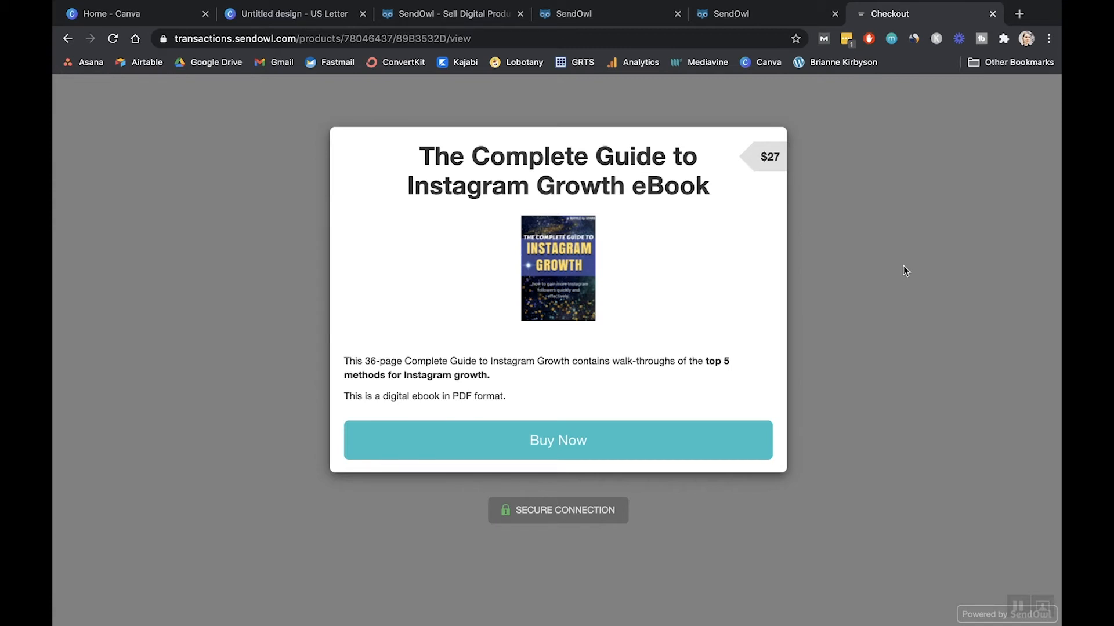
pyautogui.moveTo(354, 383)
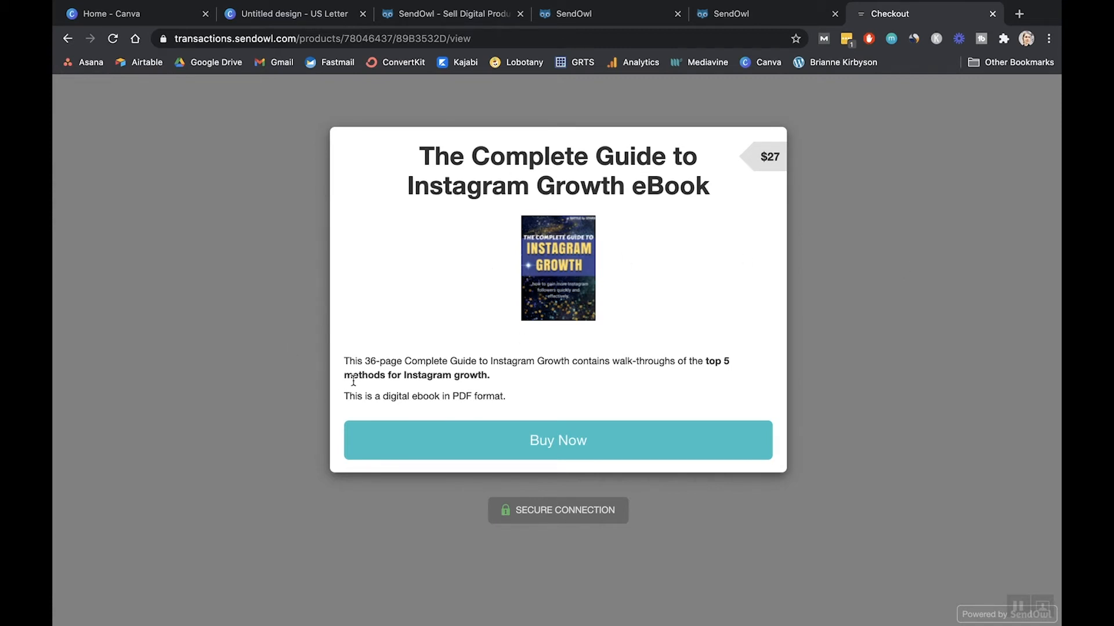
pyautogui.moveTo(581, 448)
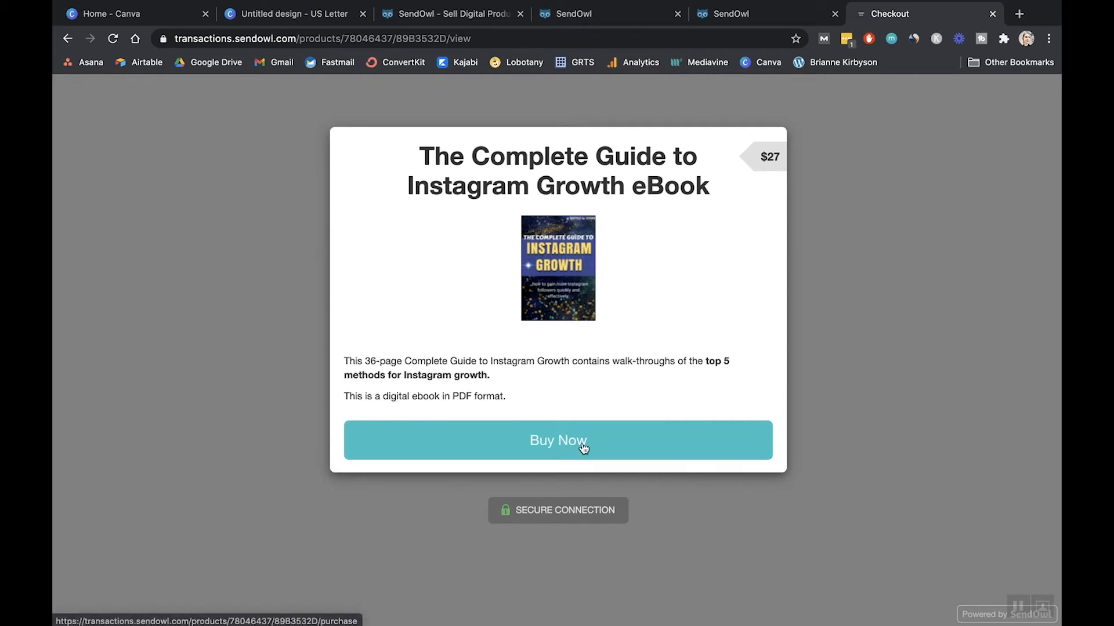
pyautogui.click(558, 440)
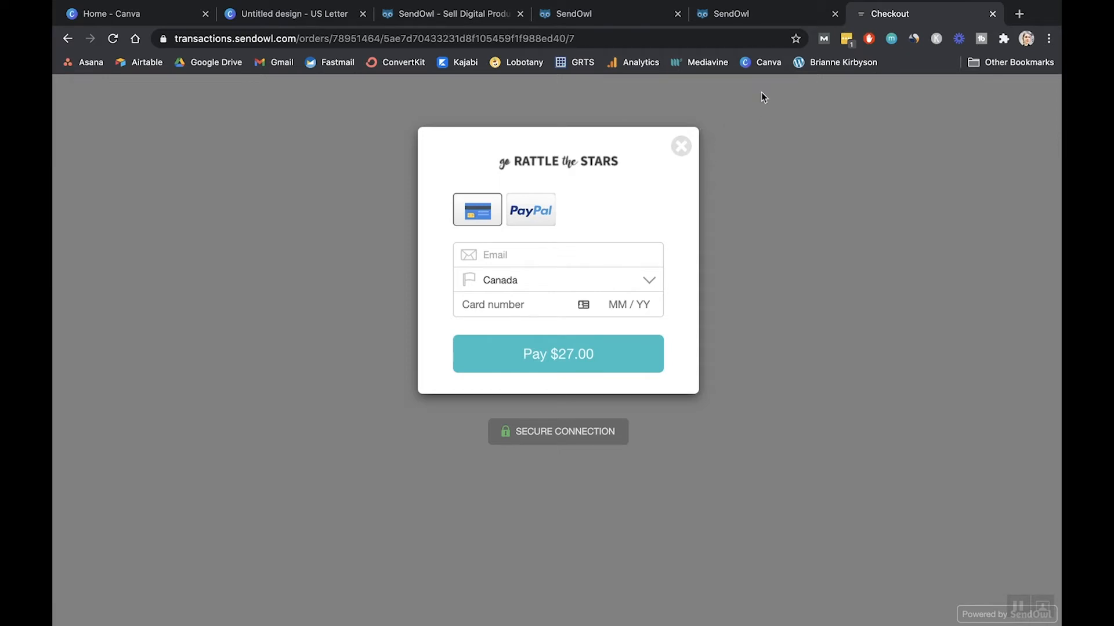
pyautogui.click(774, 13)
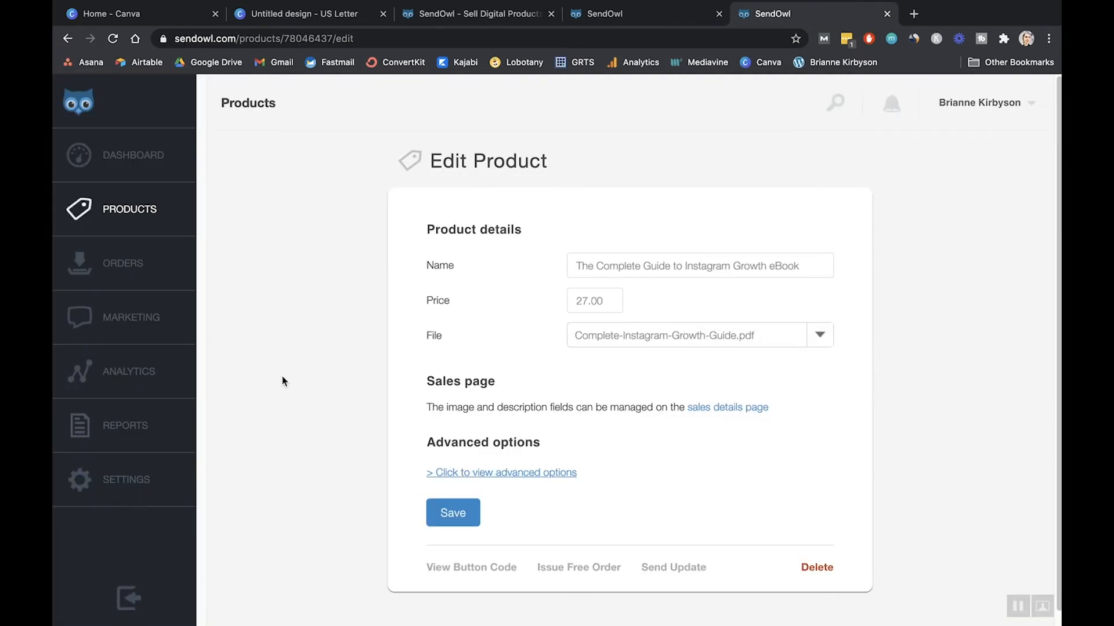
pyautogui.moveTo(505, 422)
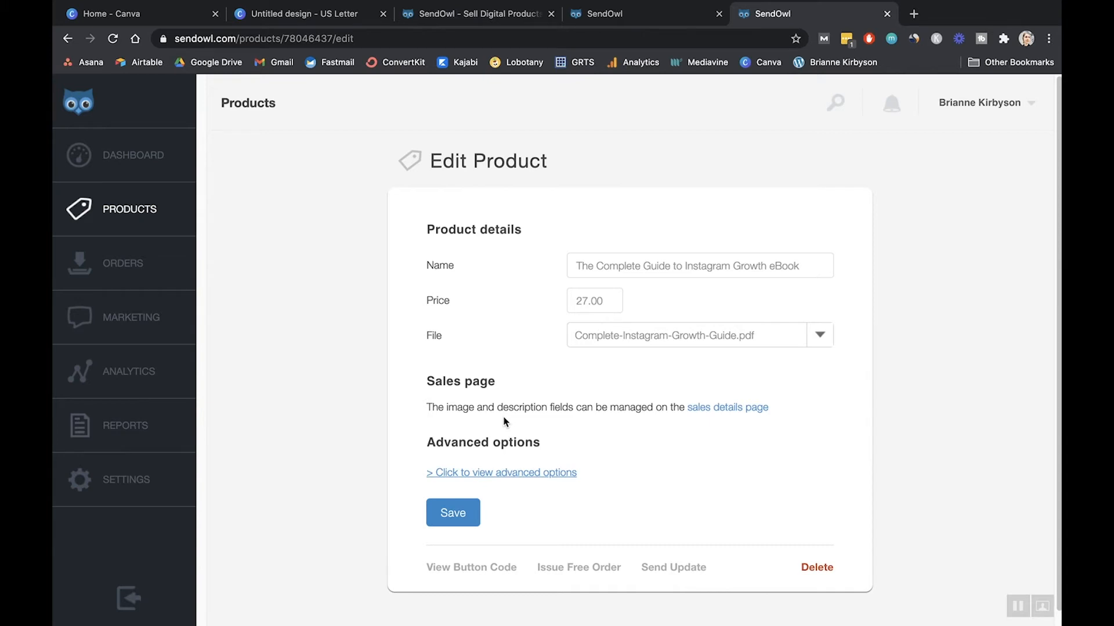
# Step: Expand advanced options and review download attempts, currency and redirect URL settings
pyautogui.click(501, 472)
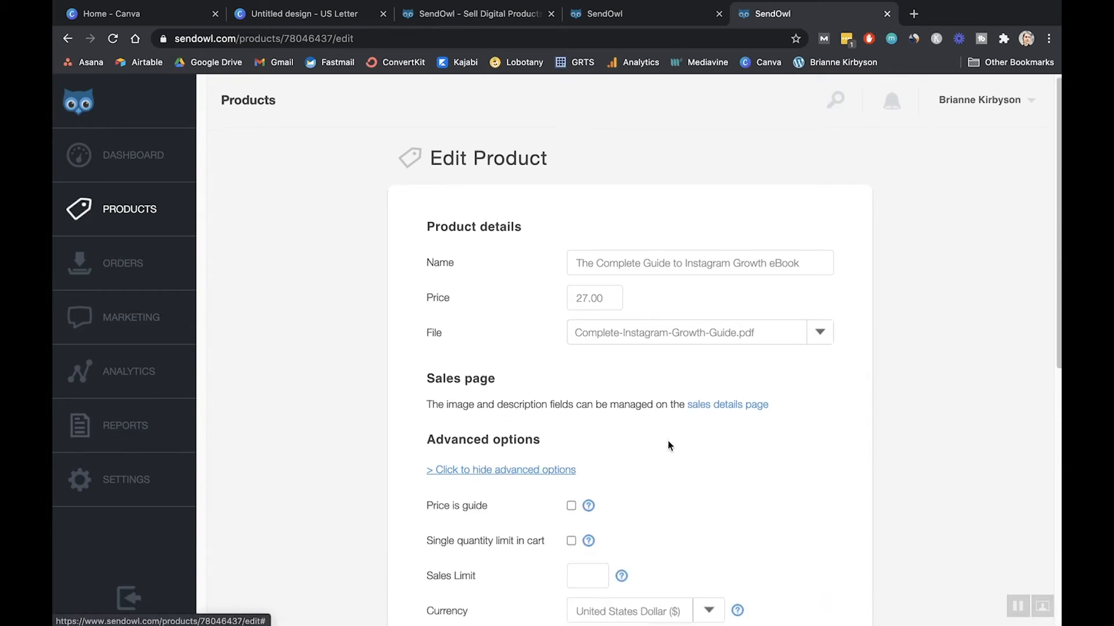
pyautogui.scroll(-3)
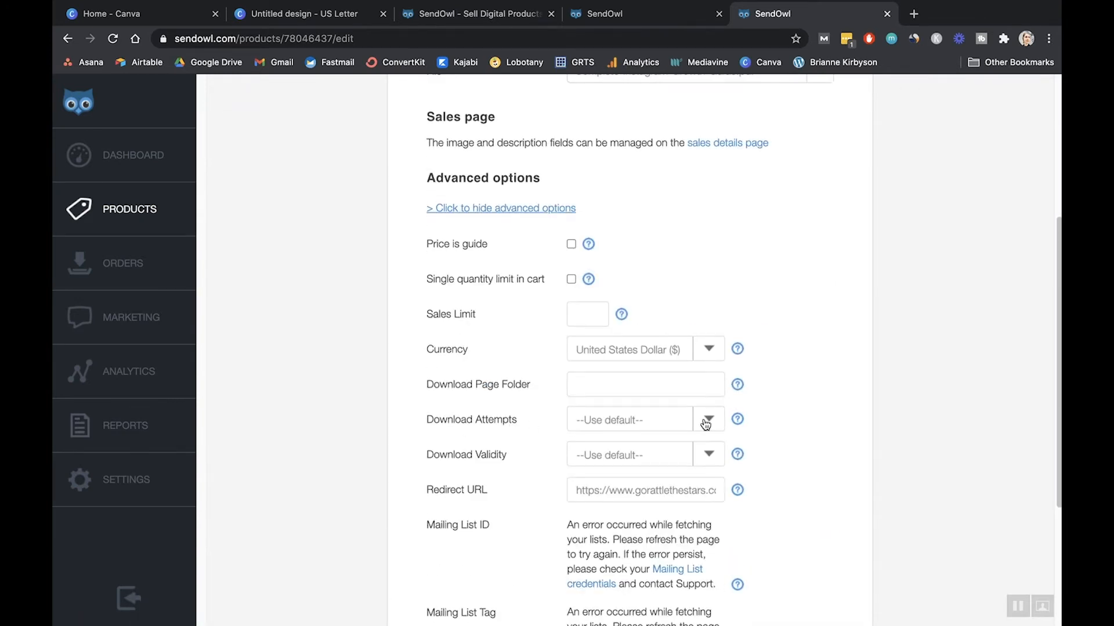
pyautogui.click(708, 419)
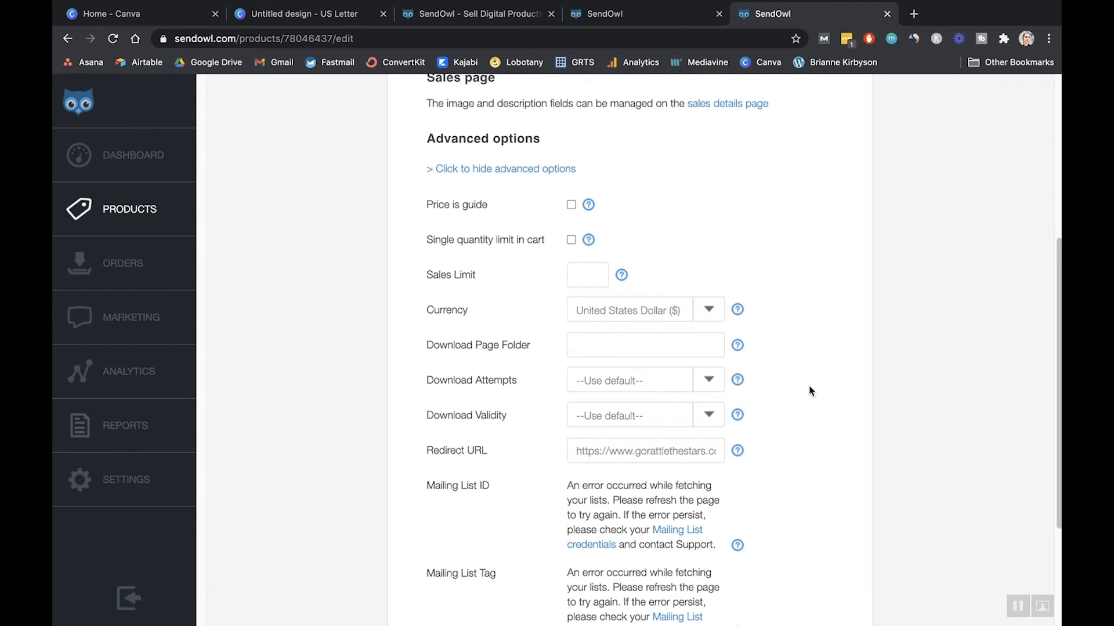
pyautogui.scroll(-3)
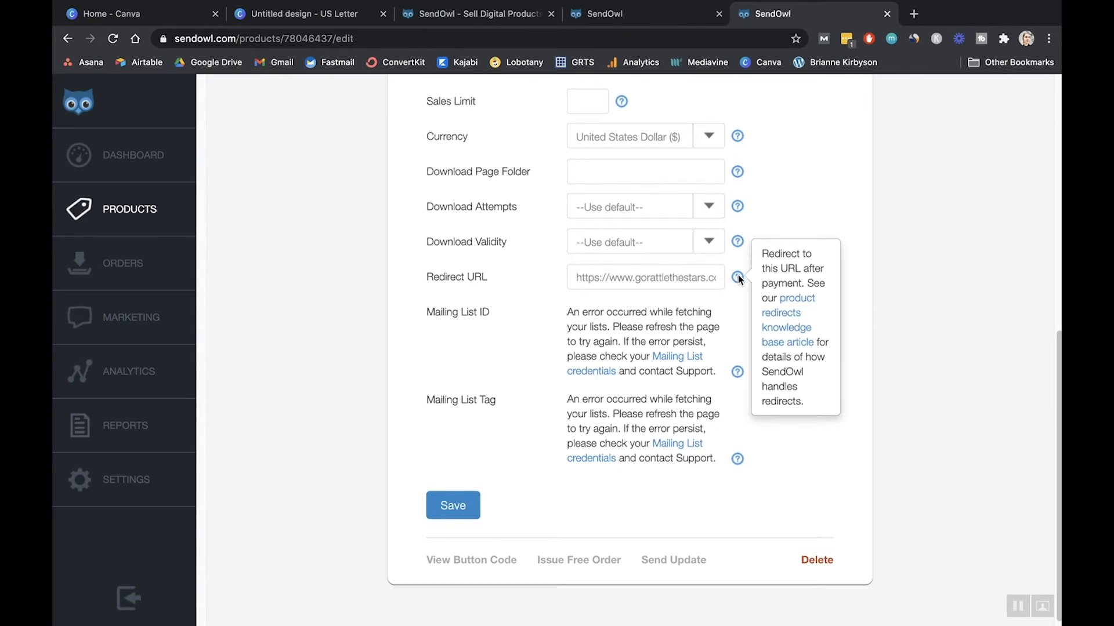
pyautogui.moveTo(522, 385)
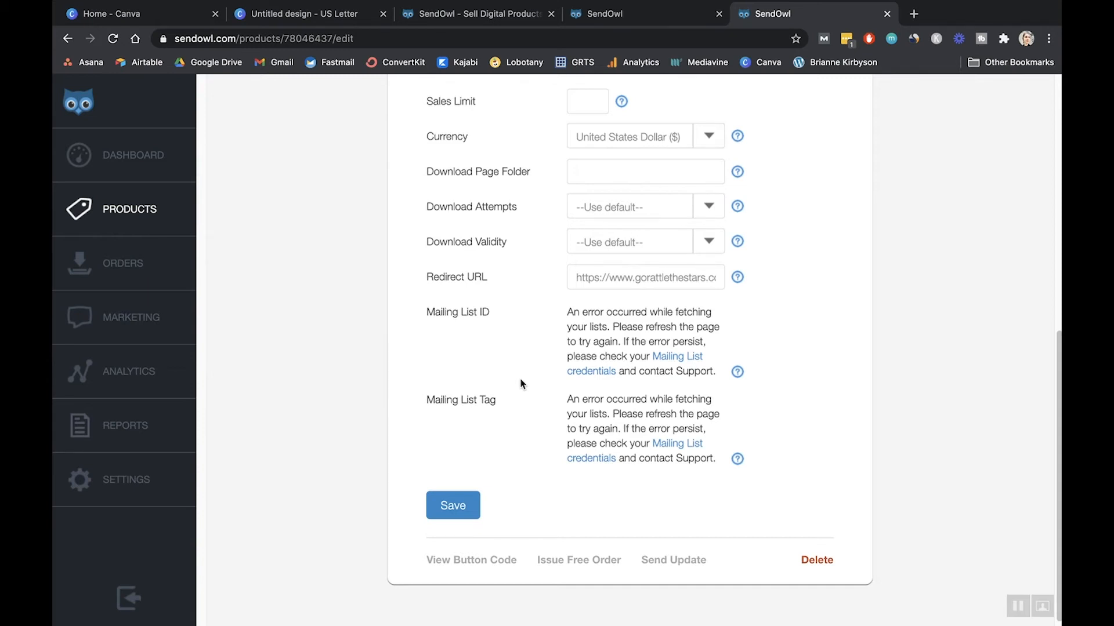
pyautogui.moveTo(515, 422)
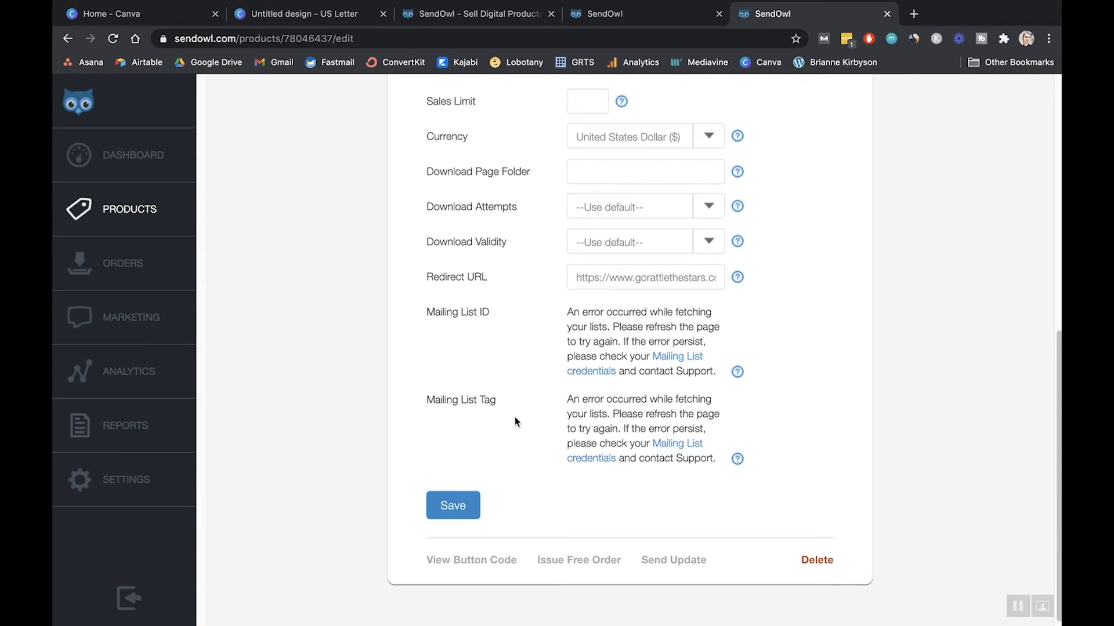
pyautogui.moveTo(526, 403)
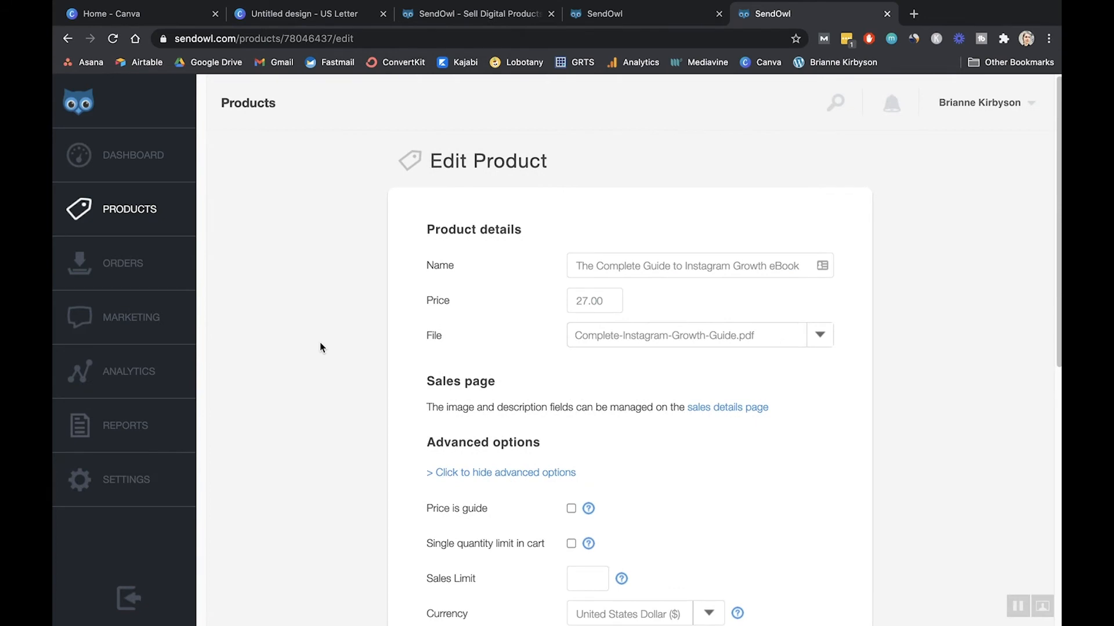
# Step: Open Test Ebook (10.00, Untitled_design.pdf) from the product list for editing
pyautogui.click(134, 209)
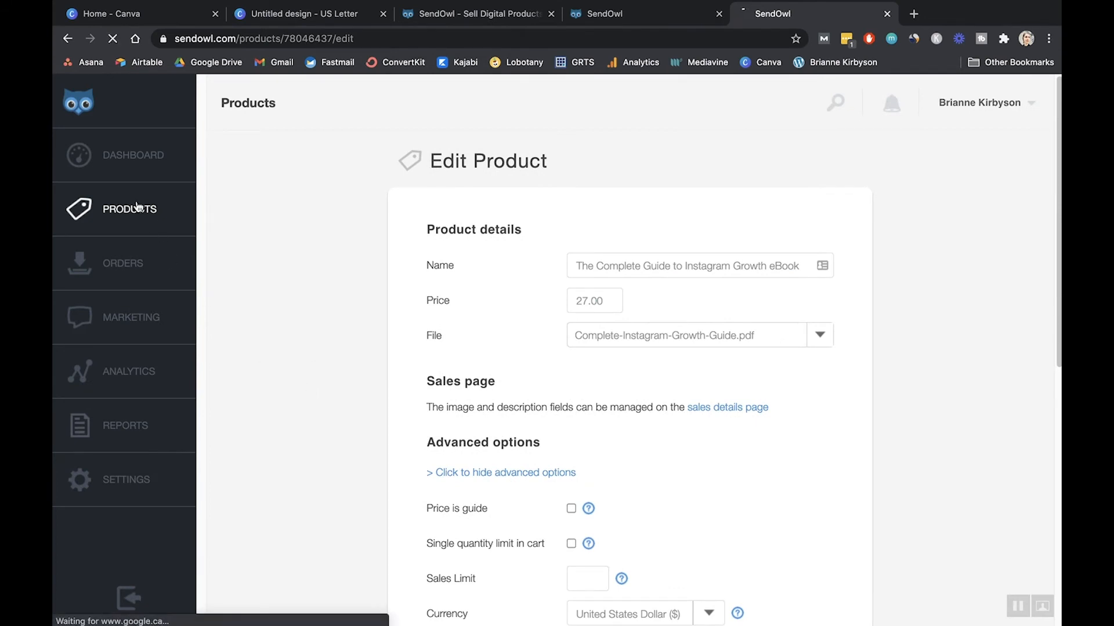
pyautogui.click(130, 210)
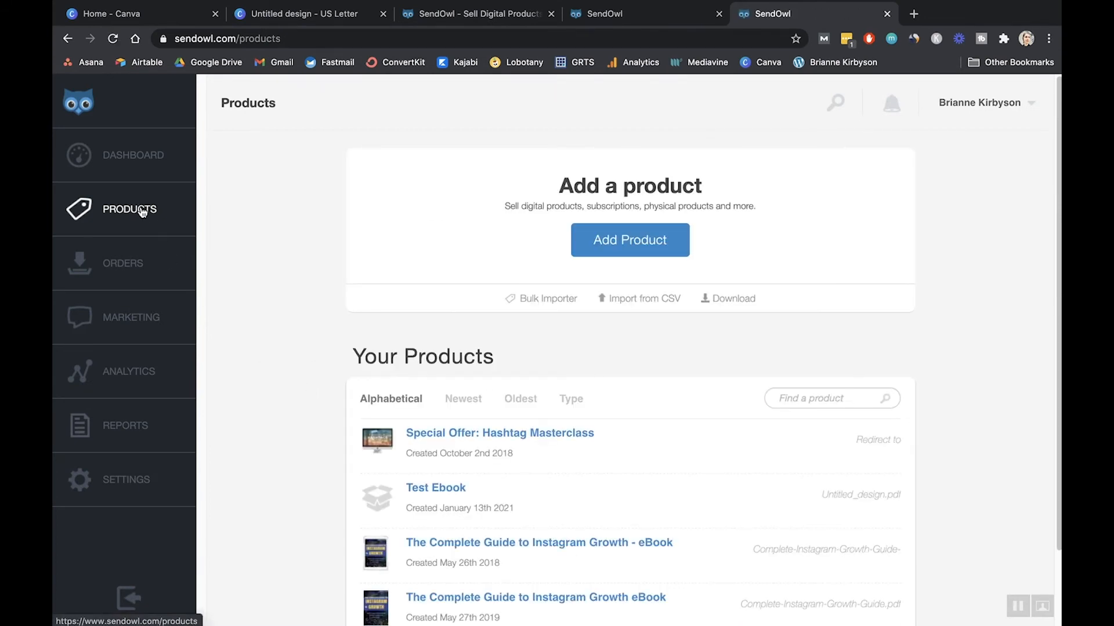
pyautogui.scroll(-3)
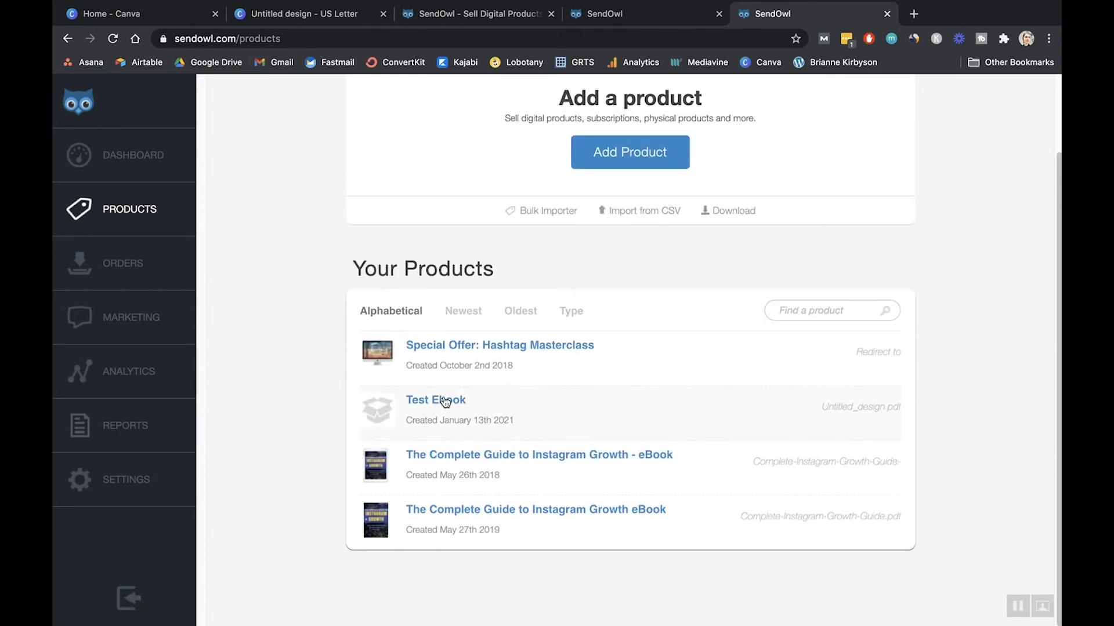
pyautogui.click(436, 399)
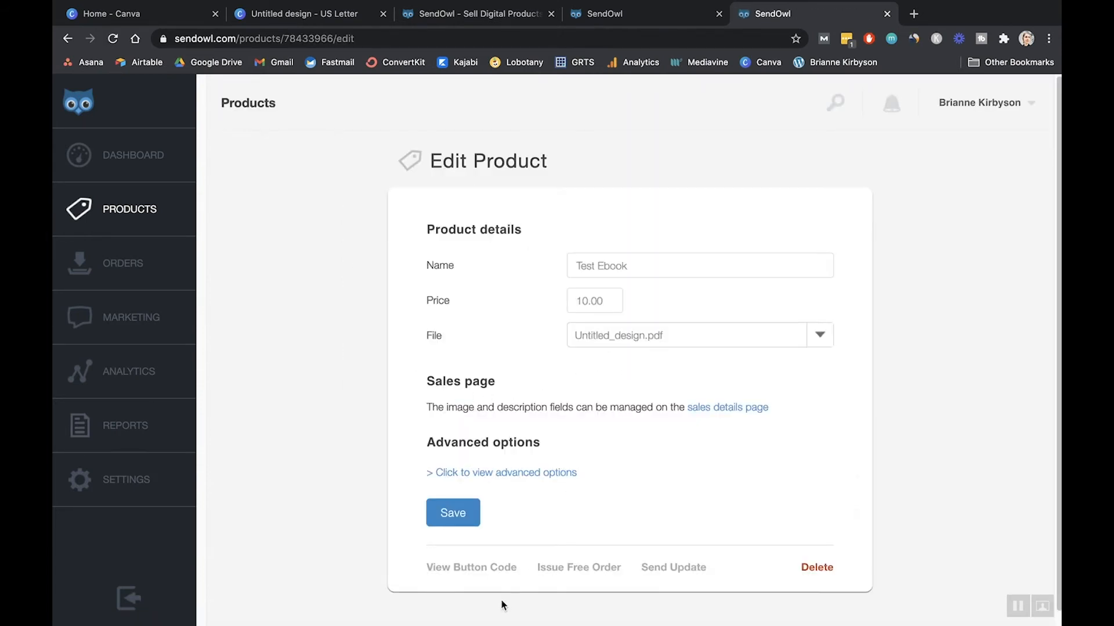
pyautogui.click(471, 567)
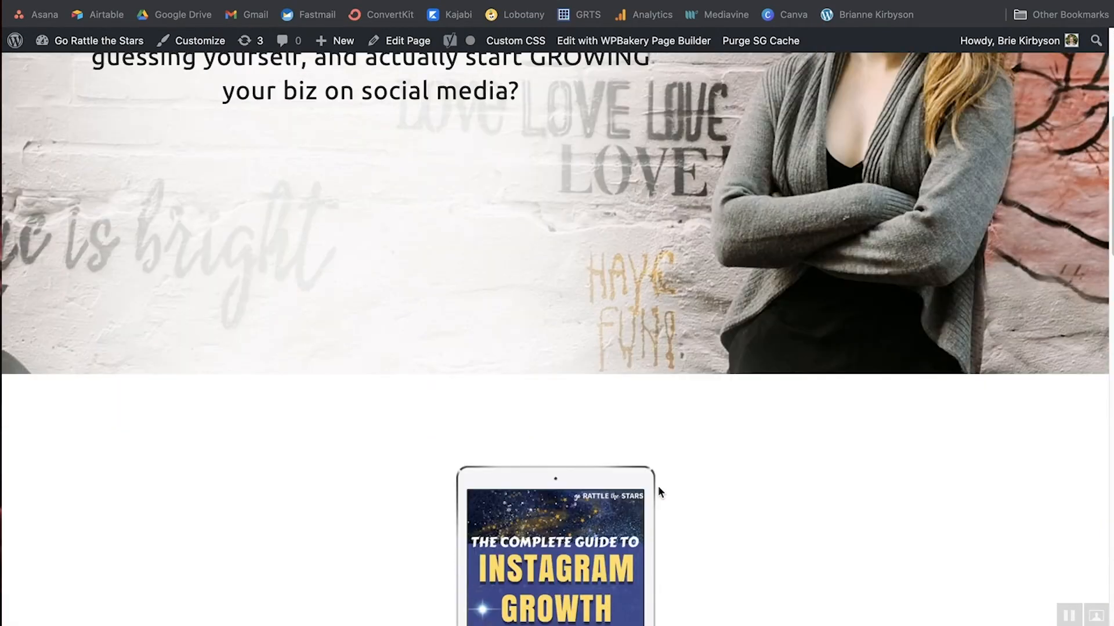
# Step: Scroll the landing page to the ebook pitch and try the GROW YOUR INSTAGRAM button
pyautogui.scroll(-3)
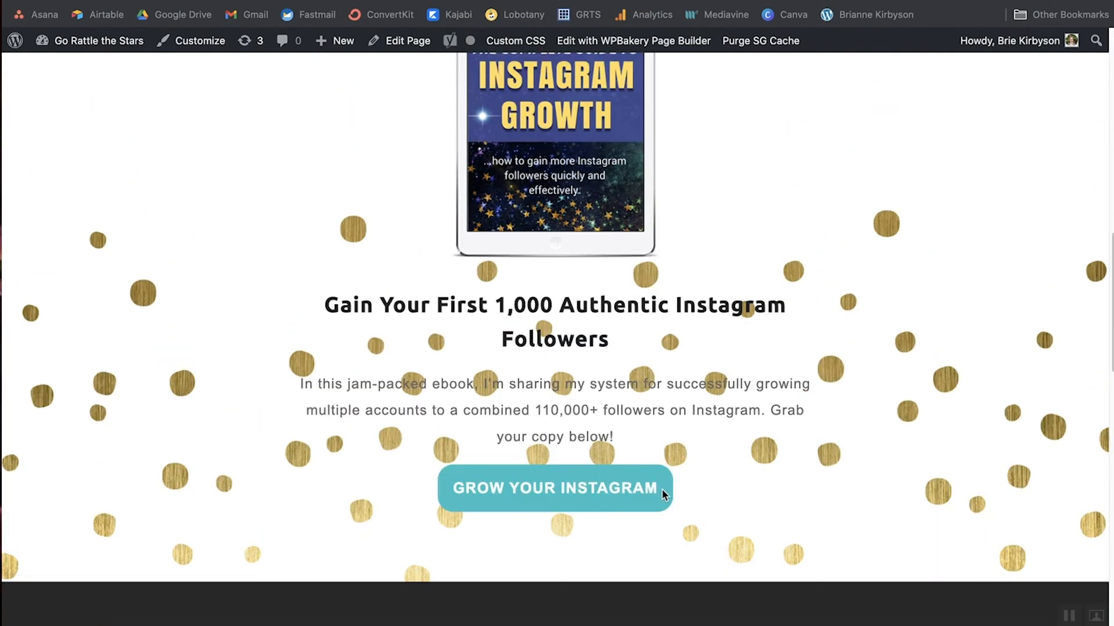
pyautogui.click(555, 488)
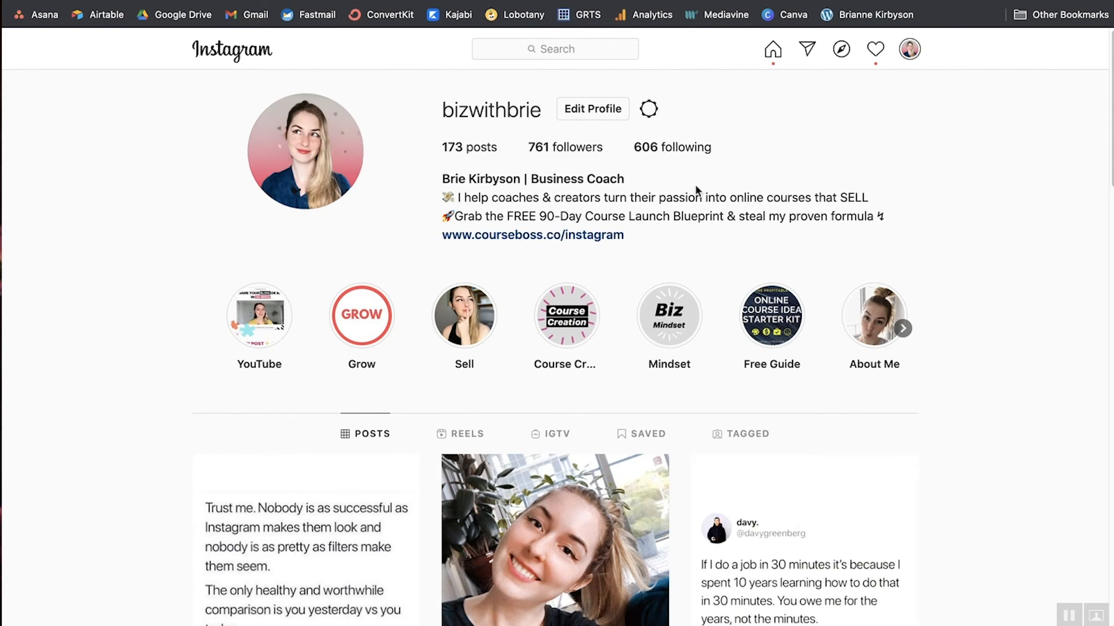
pyautogui.moveTo(562, 237)
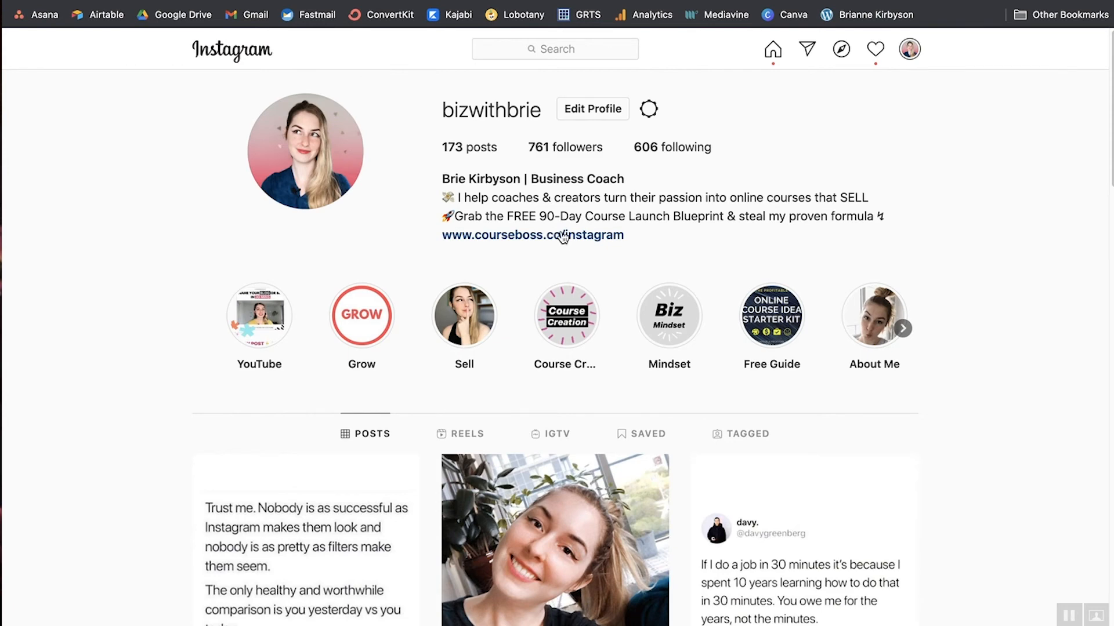
pyautogui.click(524, 235)
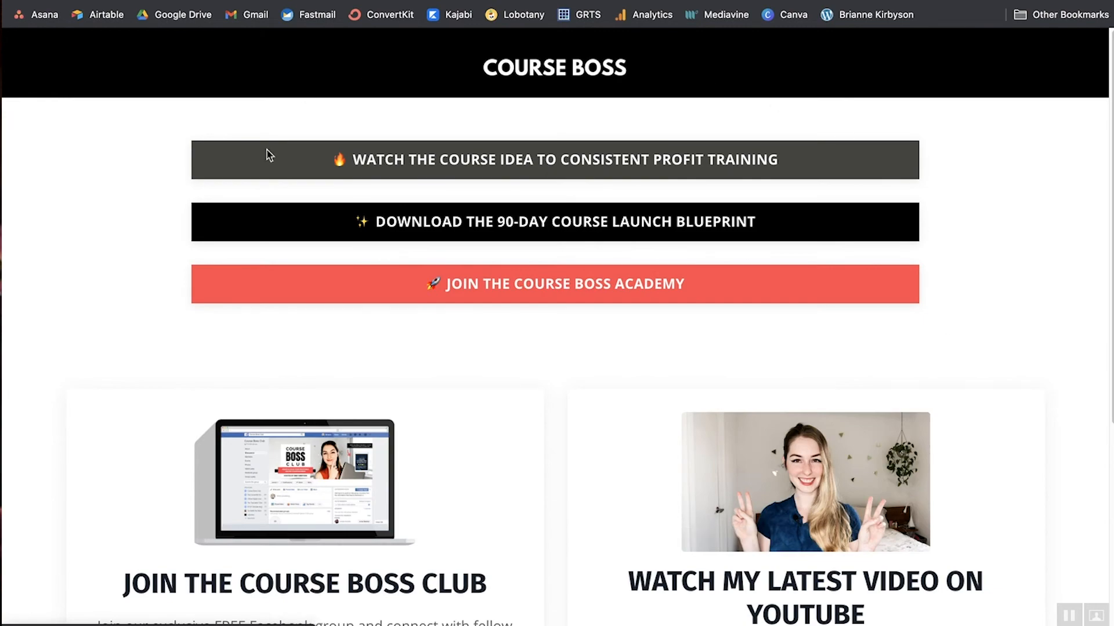
pyautogui.moveTo(581, 343)
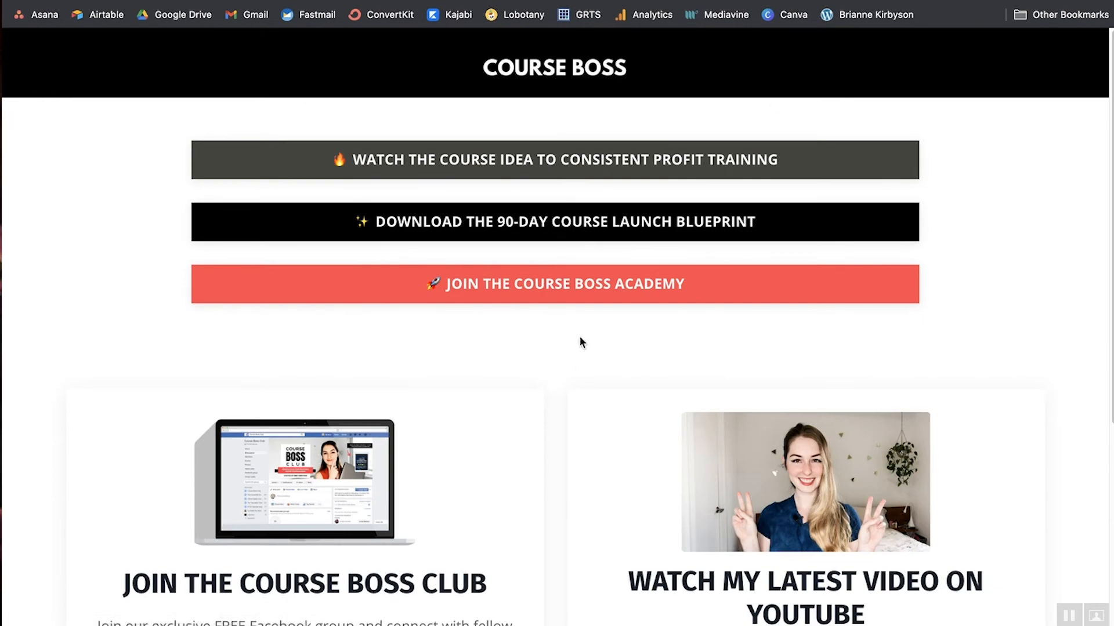